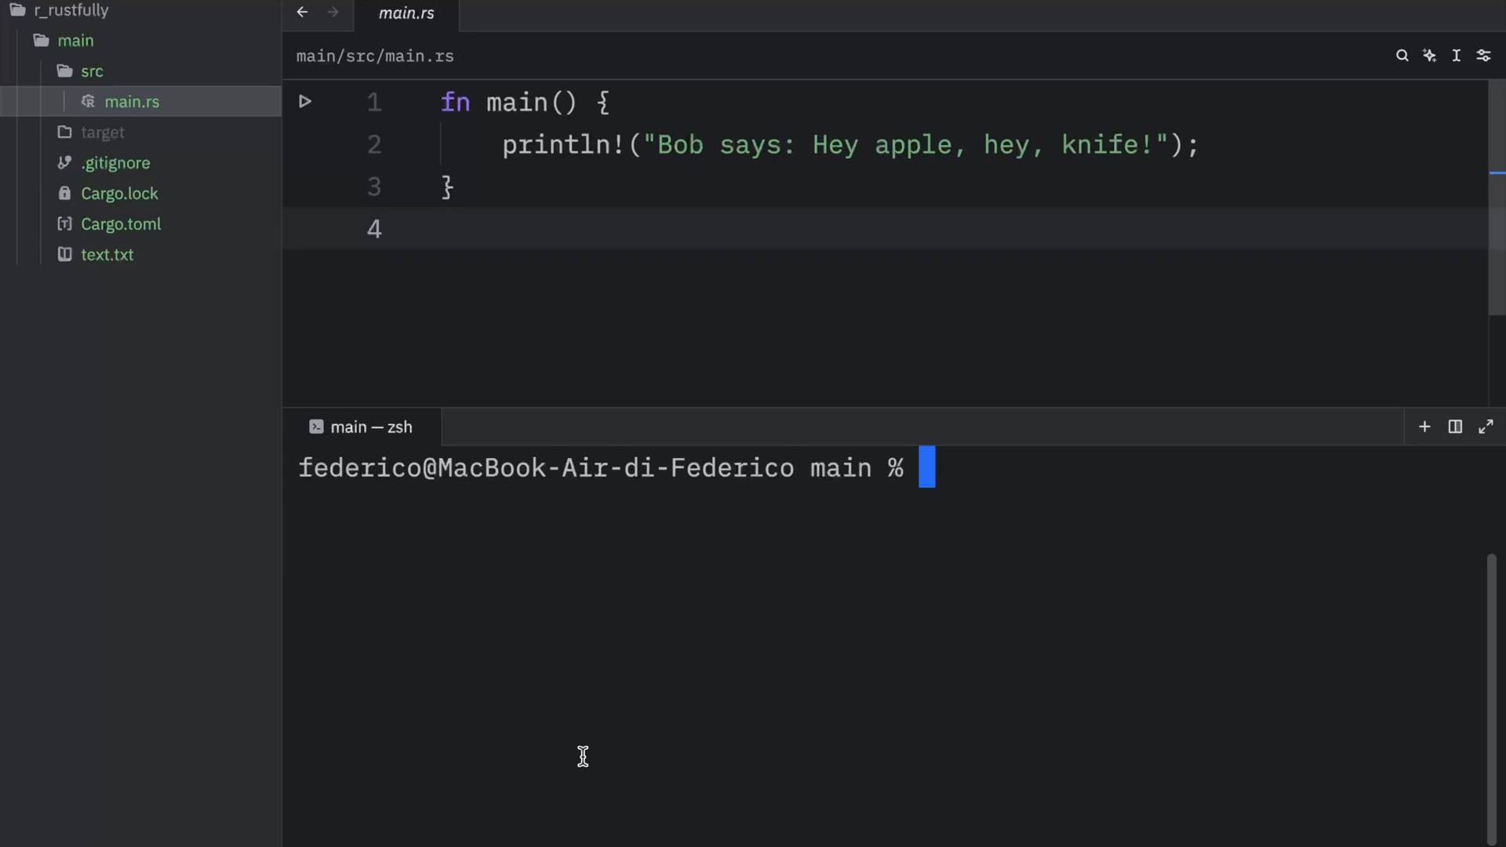
Step: Compile src/main.rs with rustc in the terminal, producing a main executable
text(rustx)
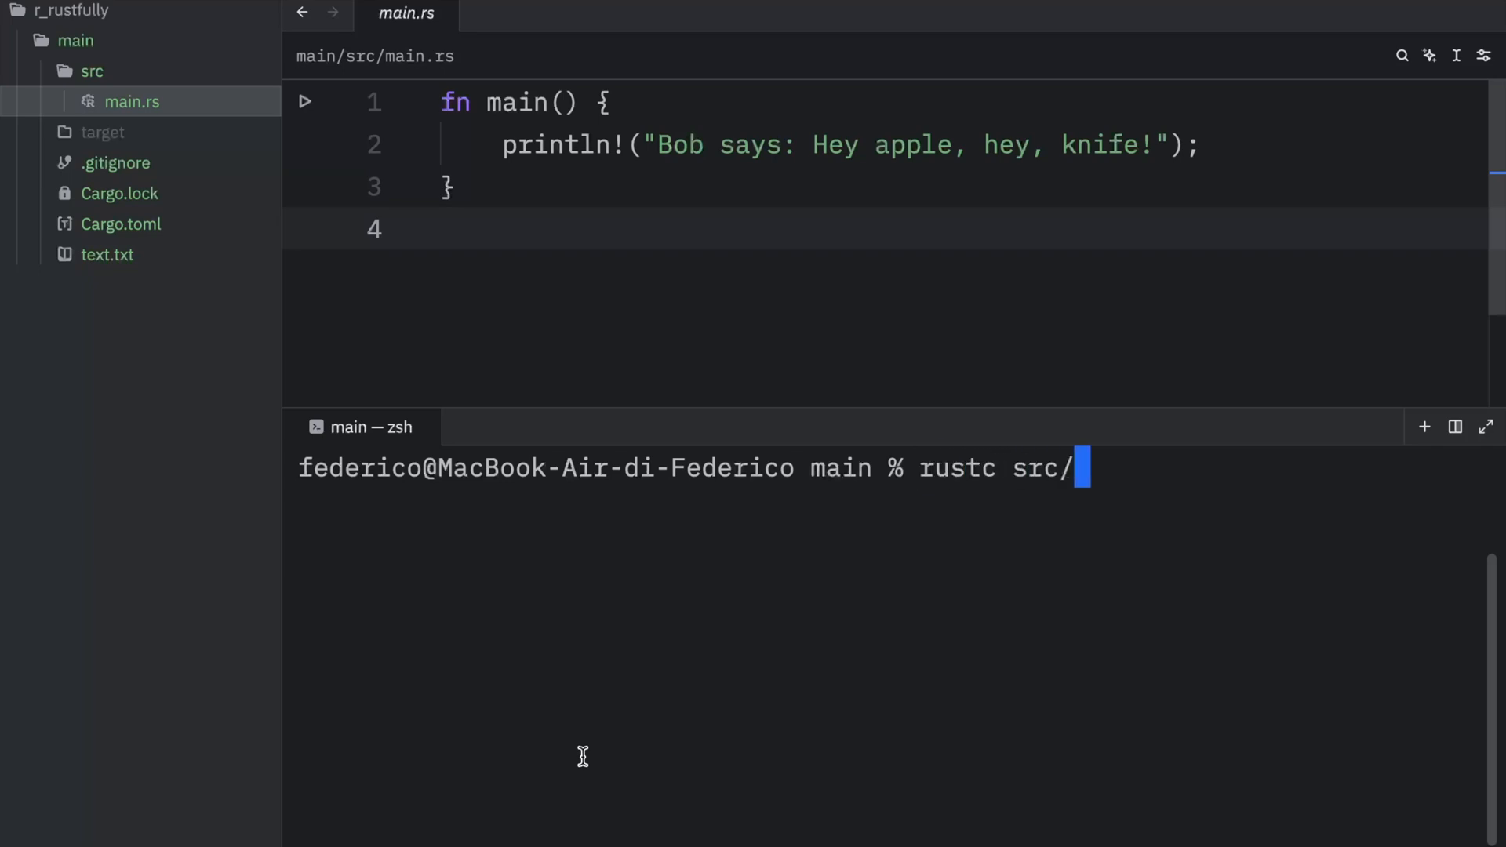
text(main.rs)
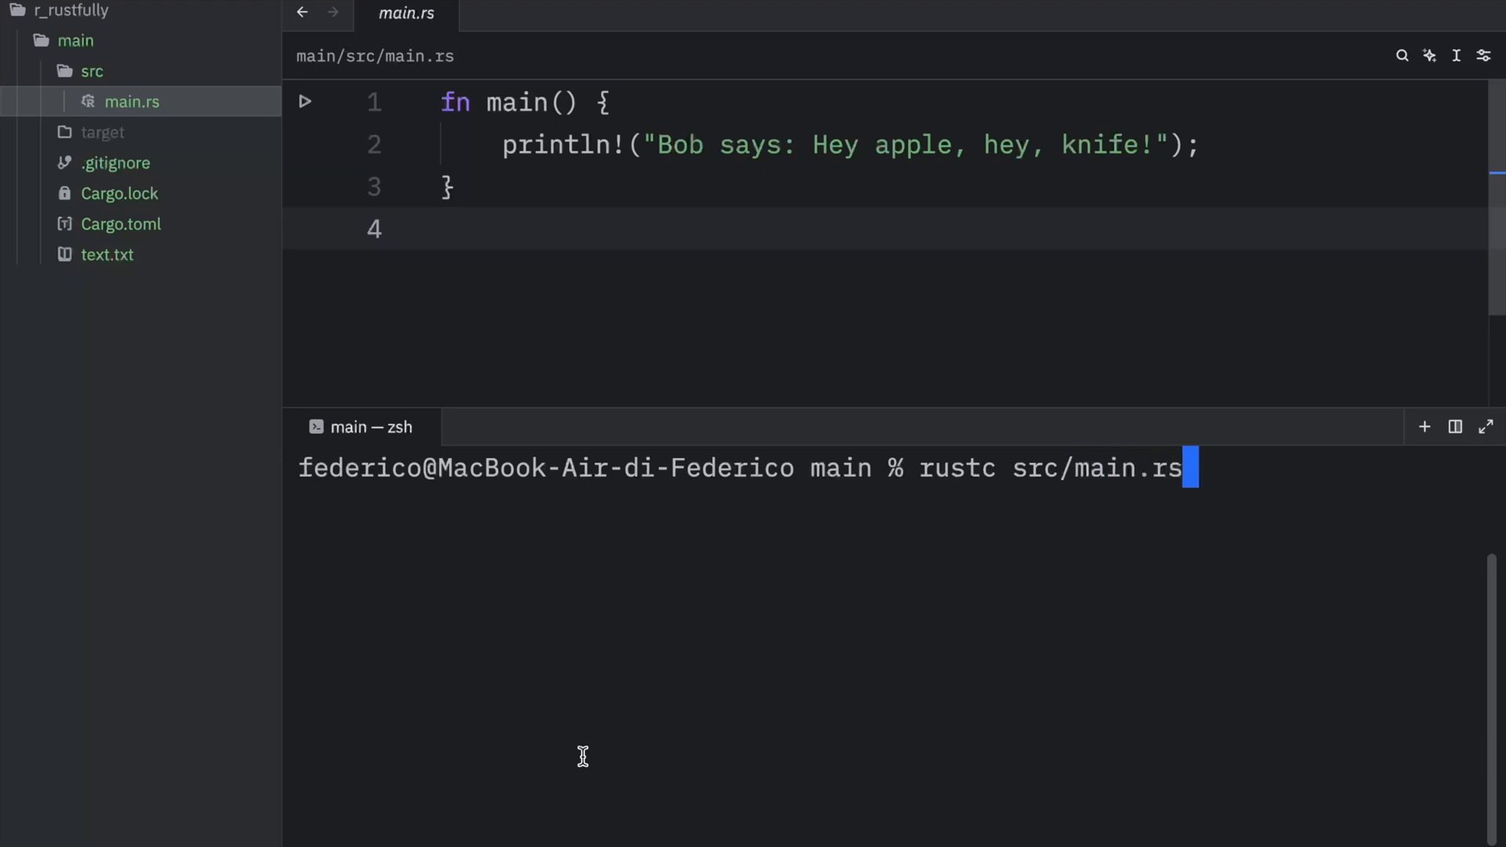
key(enter)
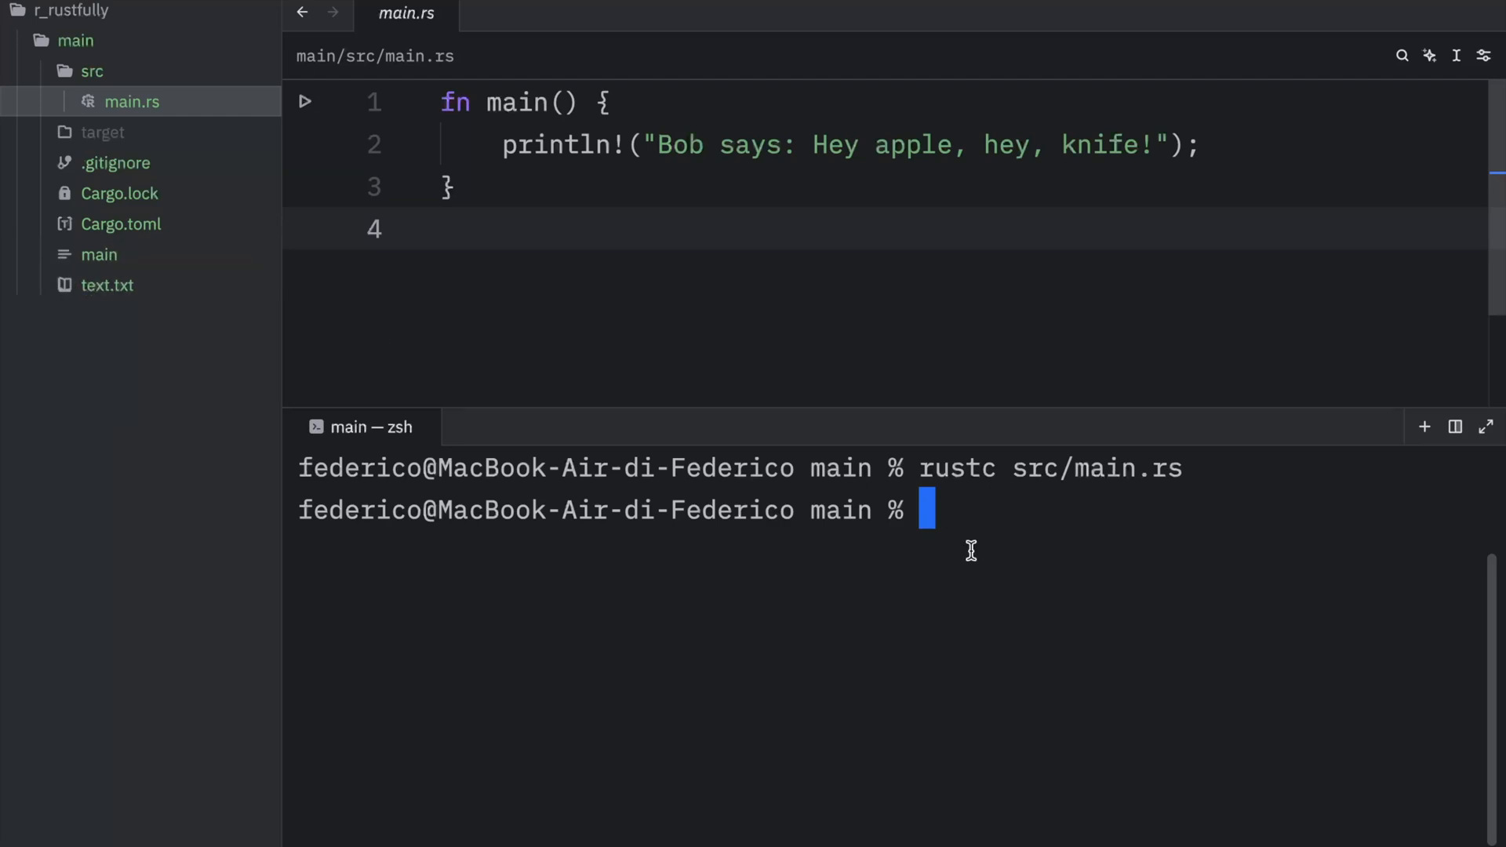
text(./)
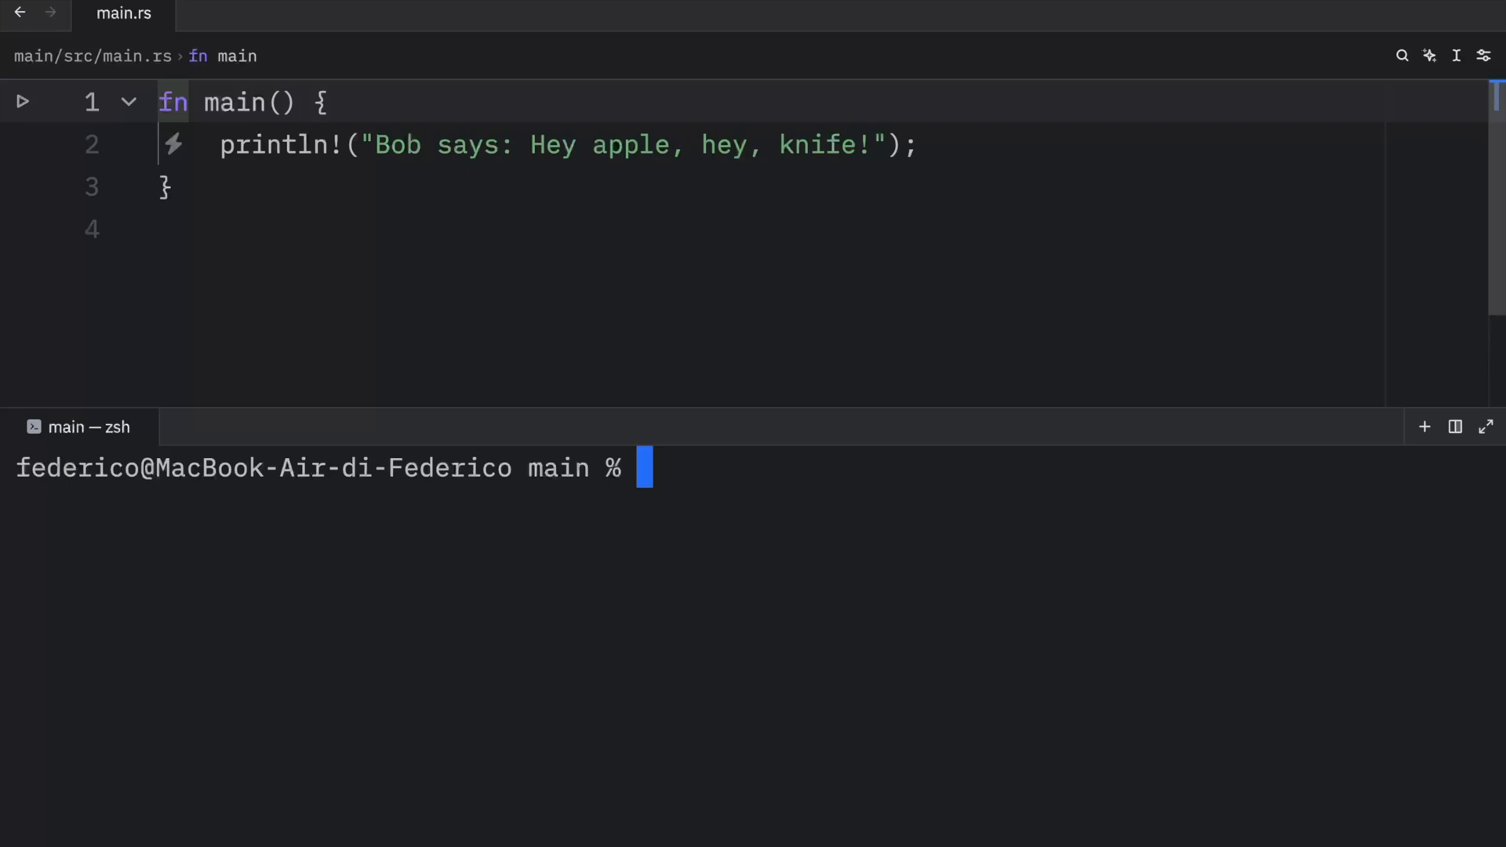
Step: Add the rand crate with cargo add and import rand::Rng in main.rs
text(cargo add)
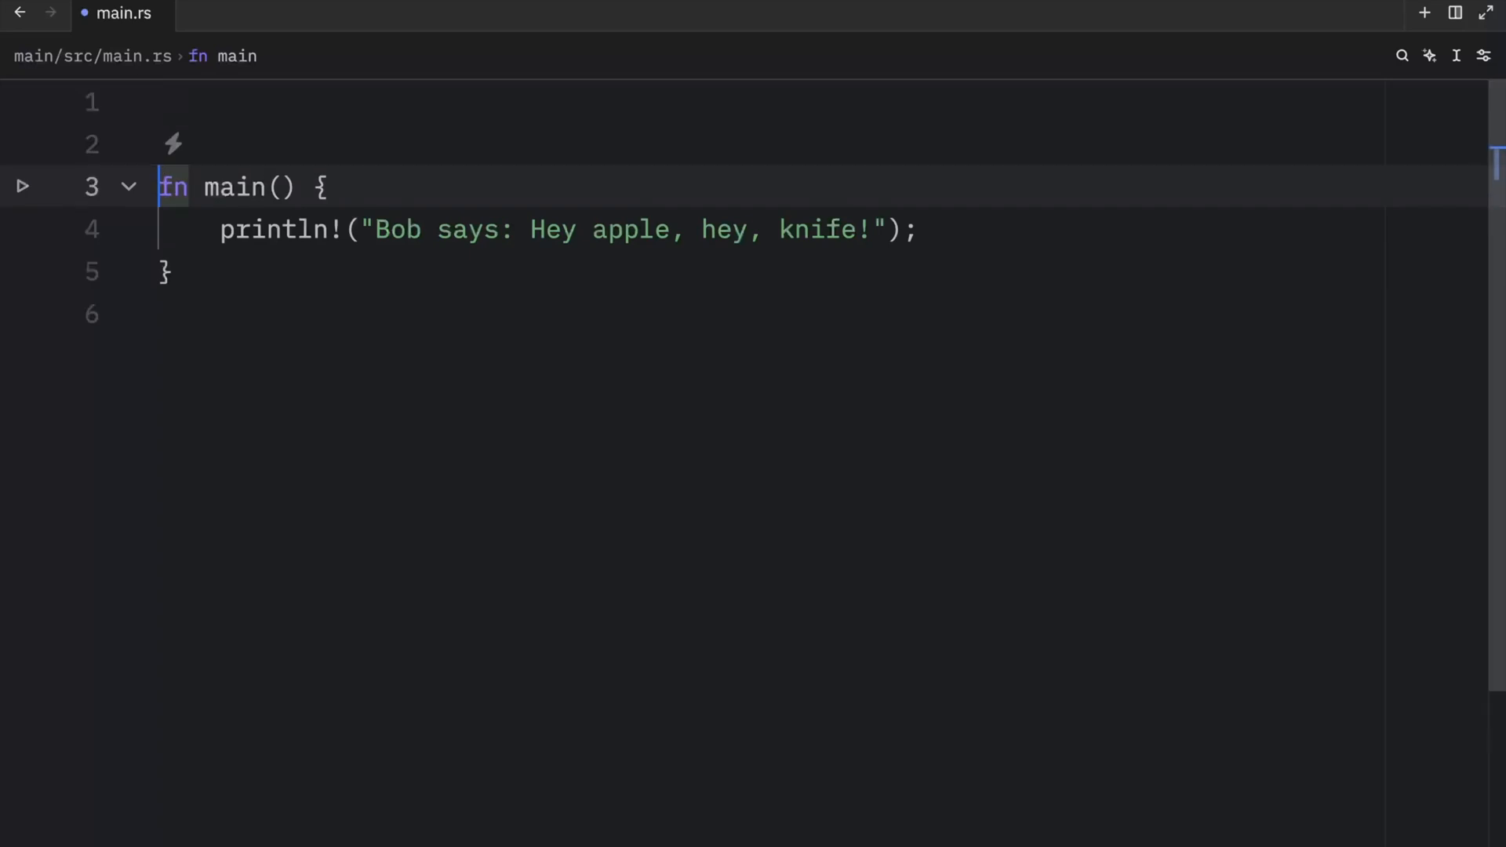
text(use rand::Rng;)
text(fn)
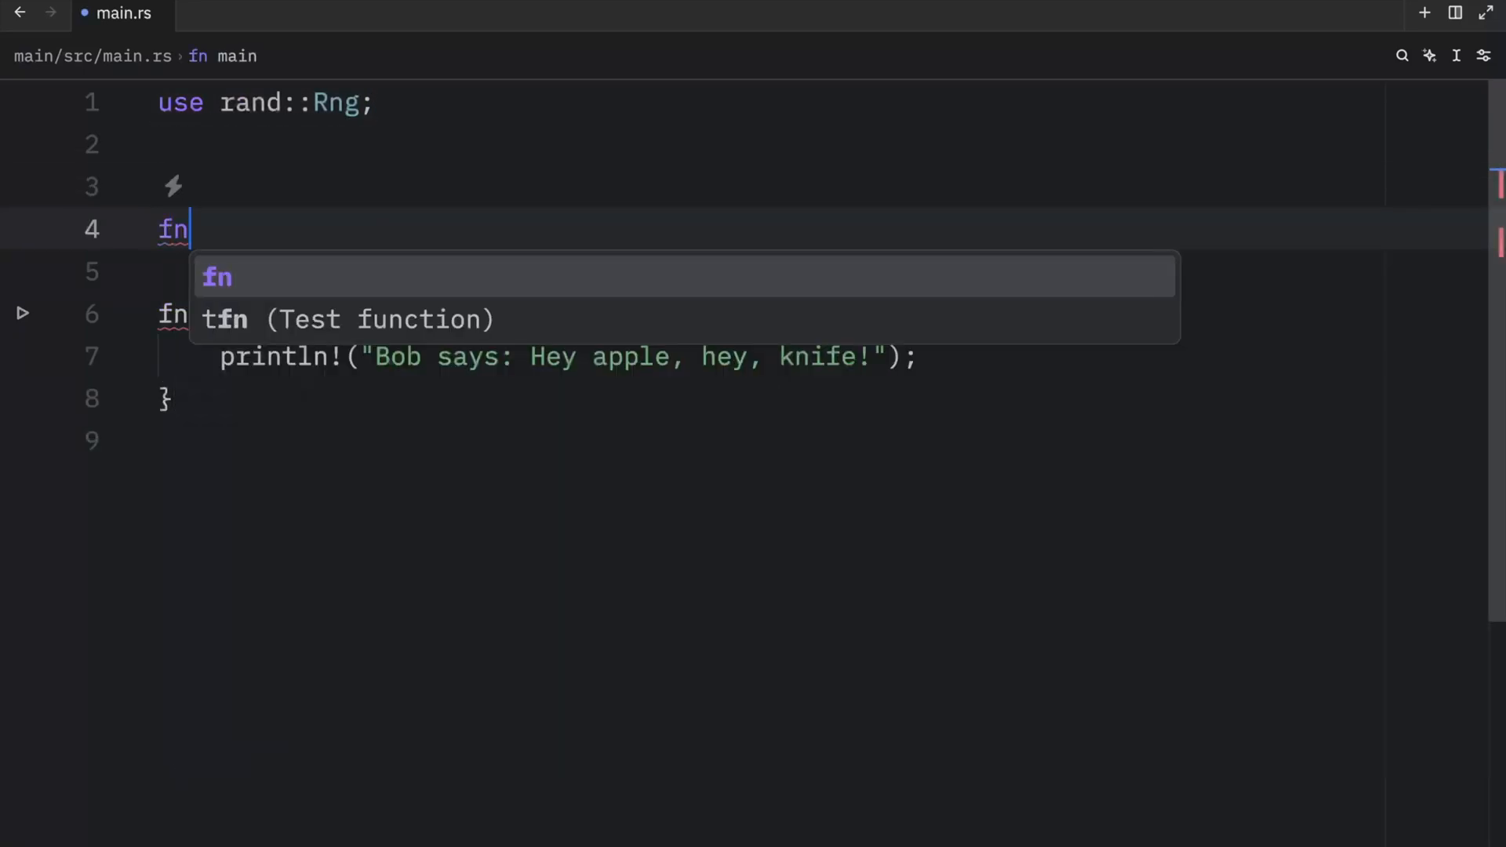
Step: Write a roll function creating an rng and picking rng.random_range(1..=6), then call it from main
text(roll())
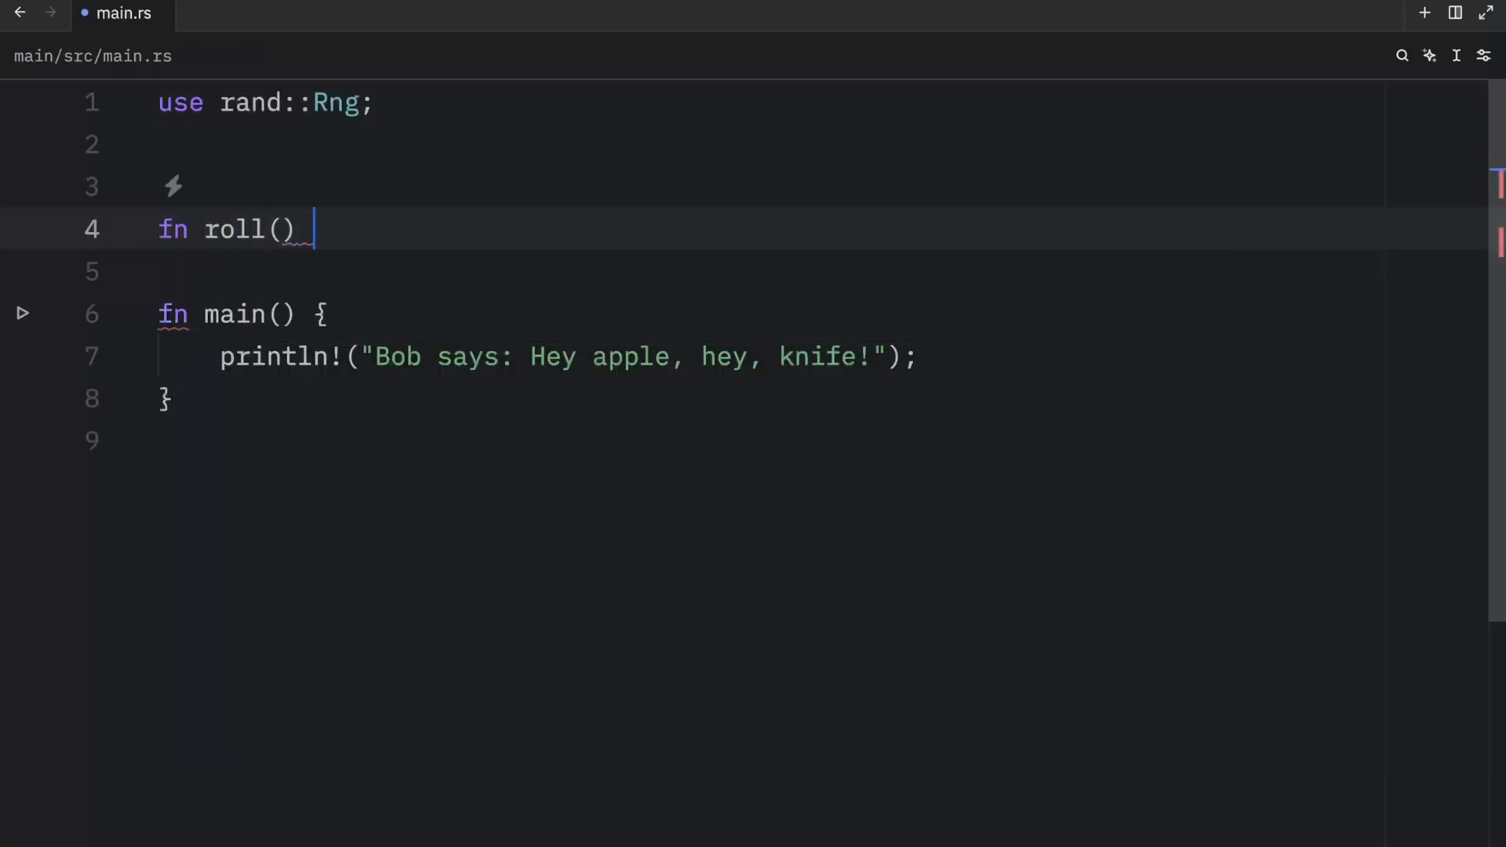
text({)
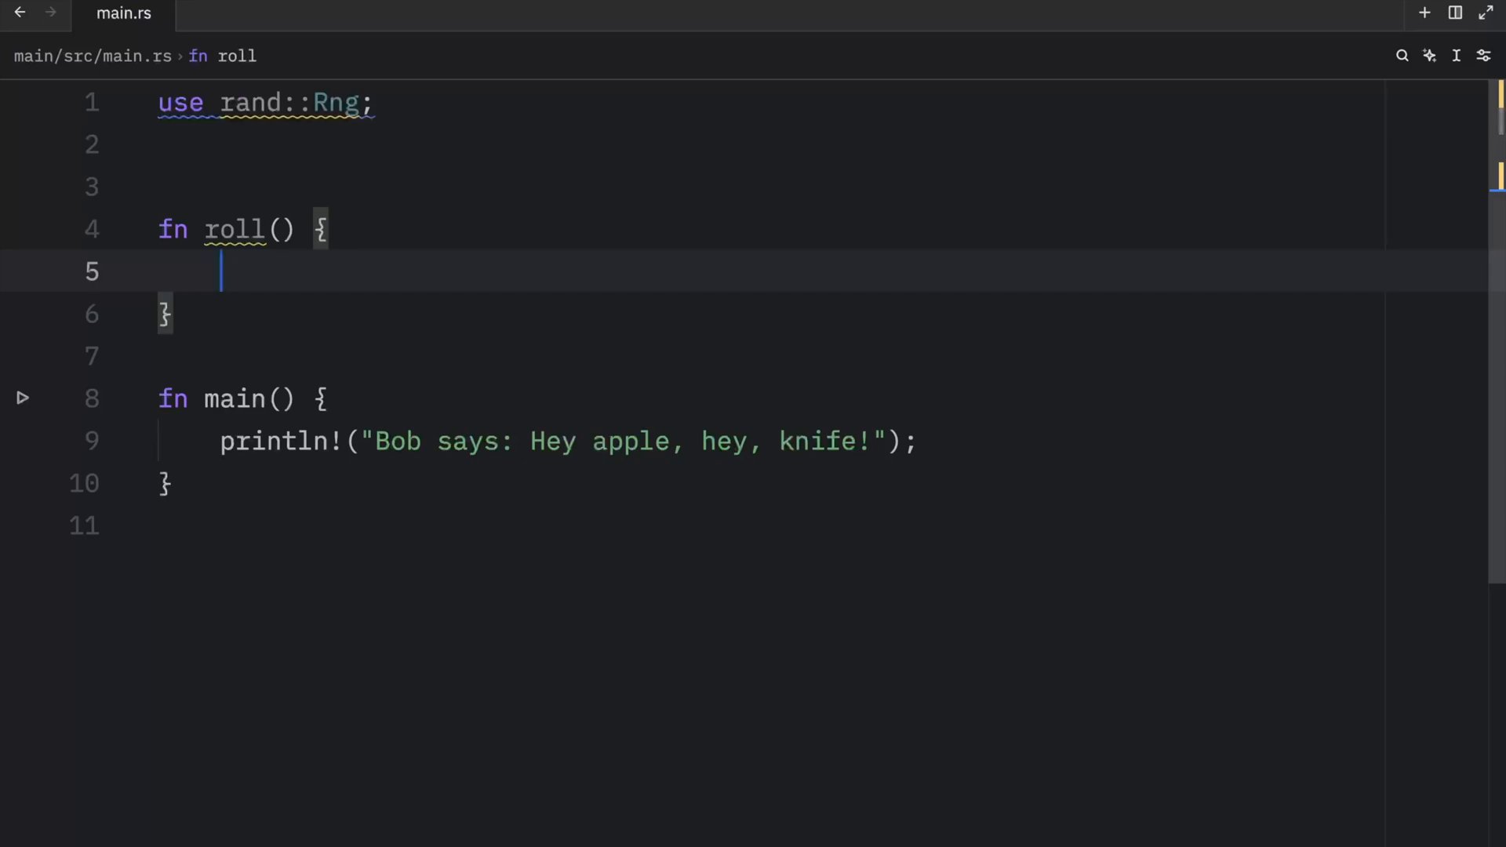
text(let mut r)
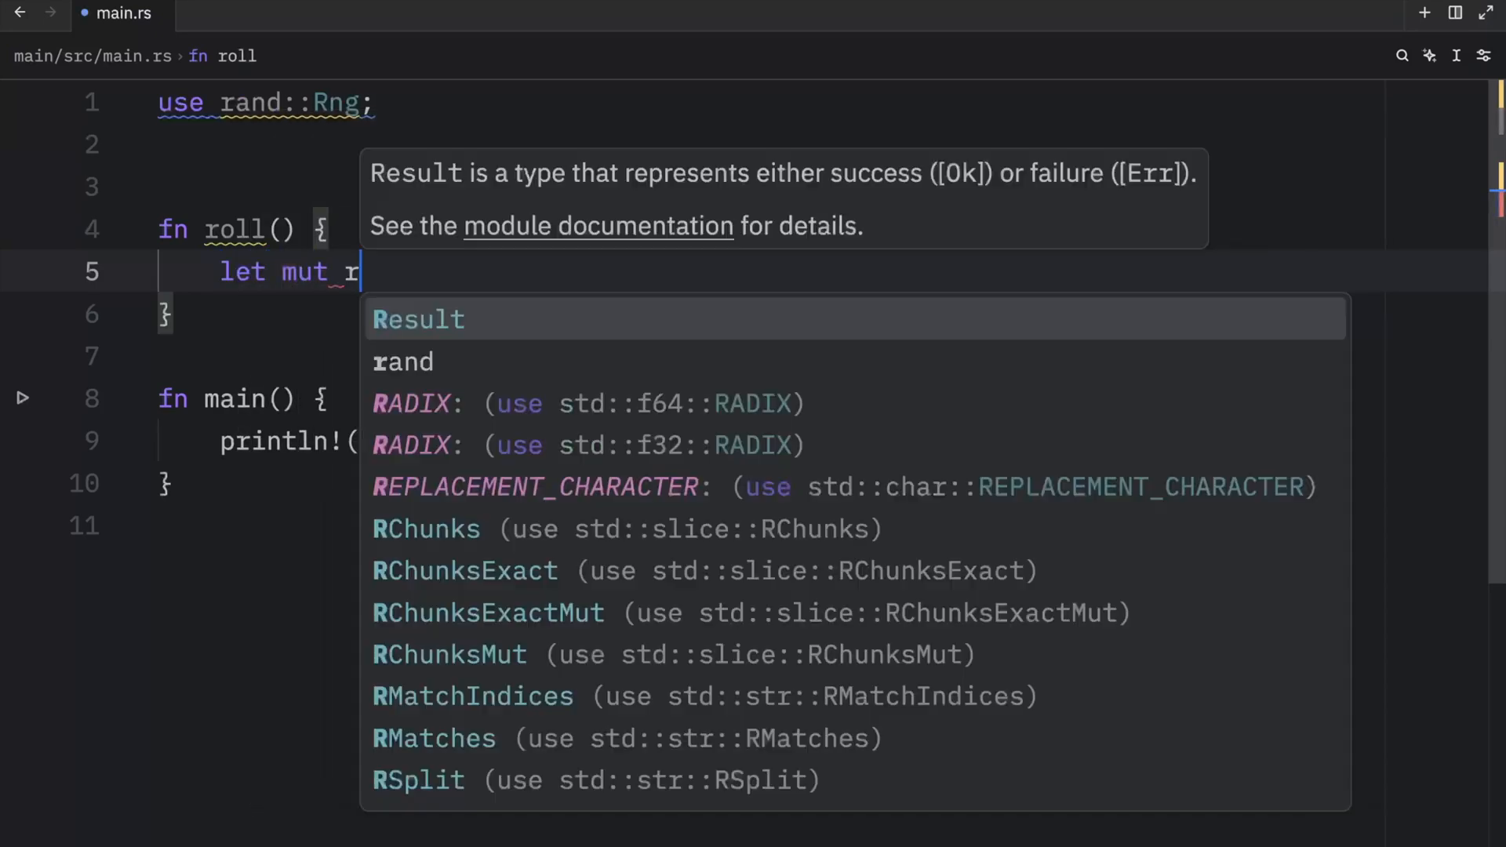
text(ng = rand::rng();)
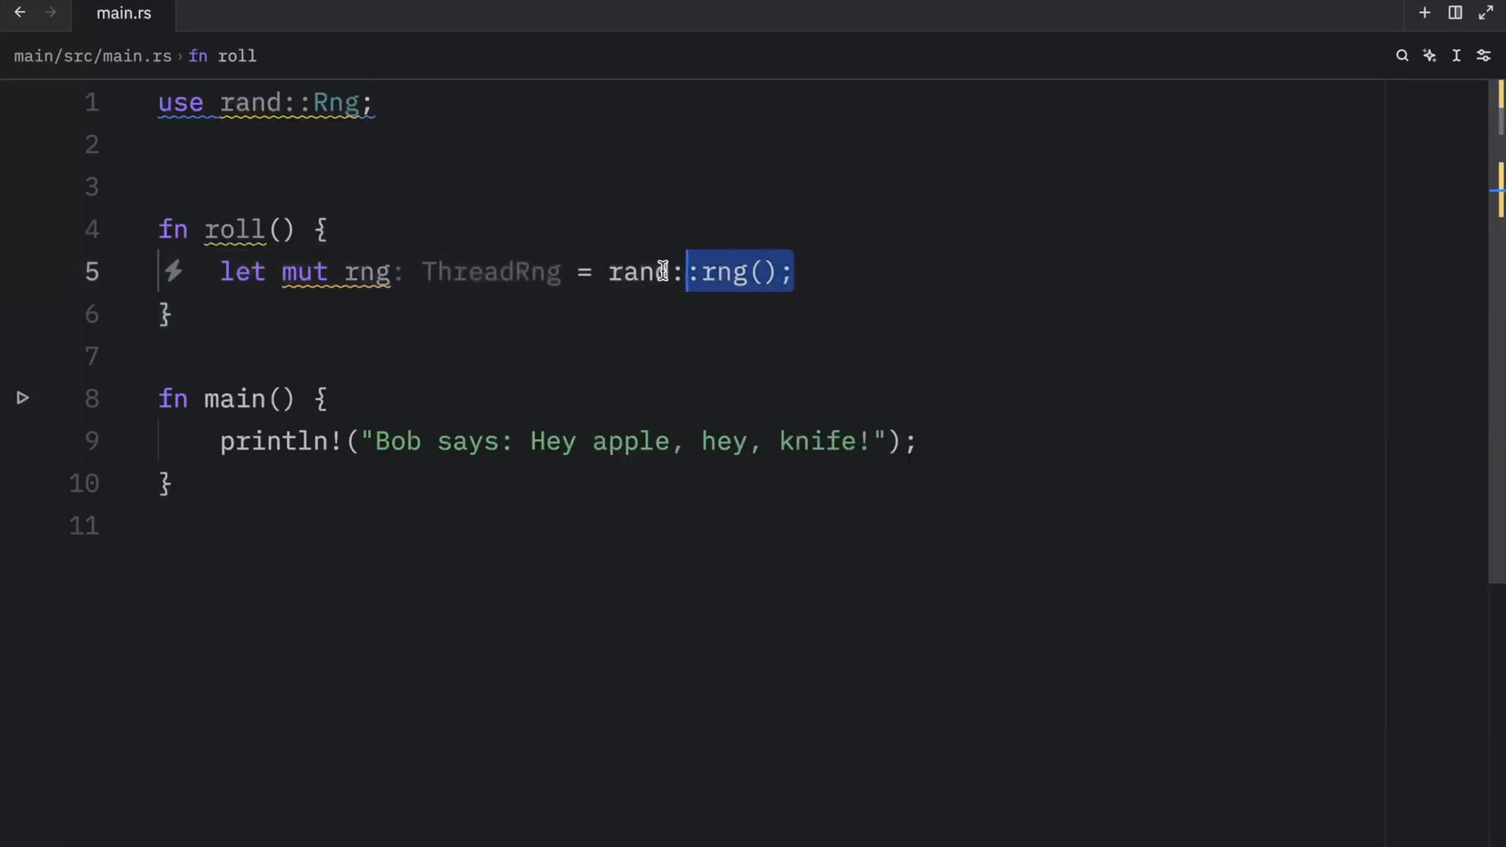
text(let)
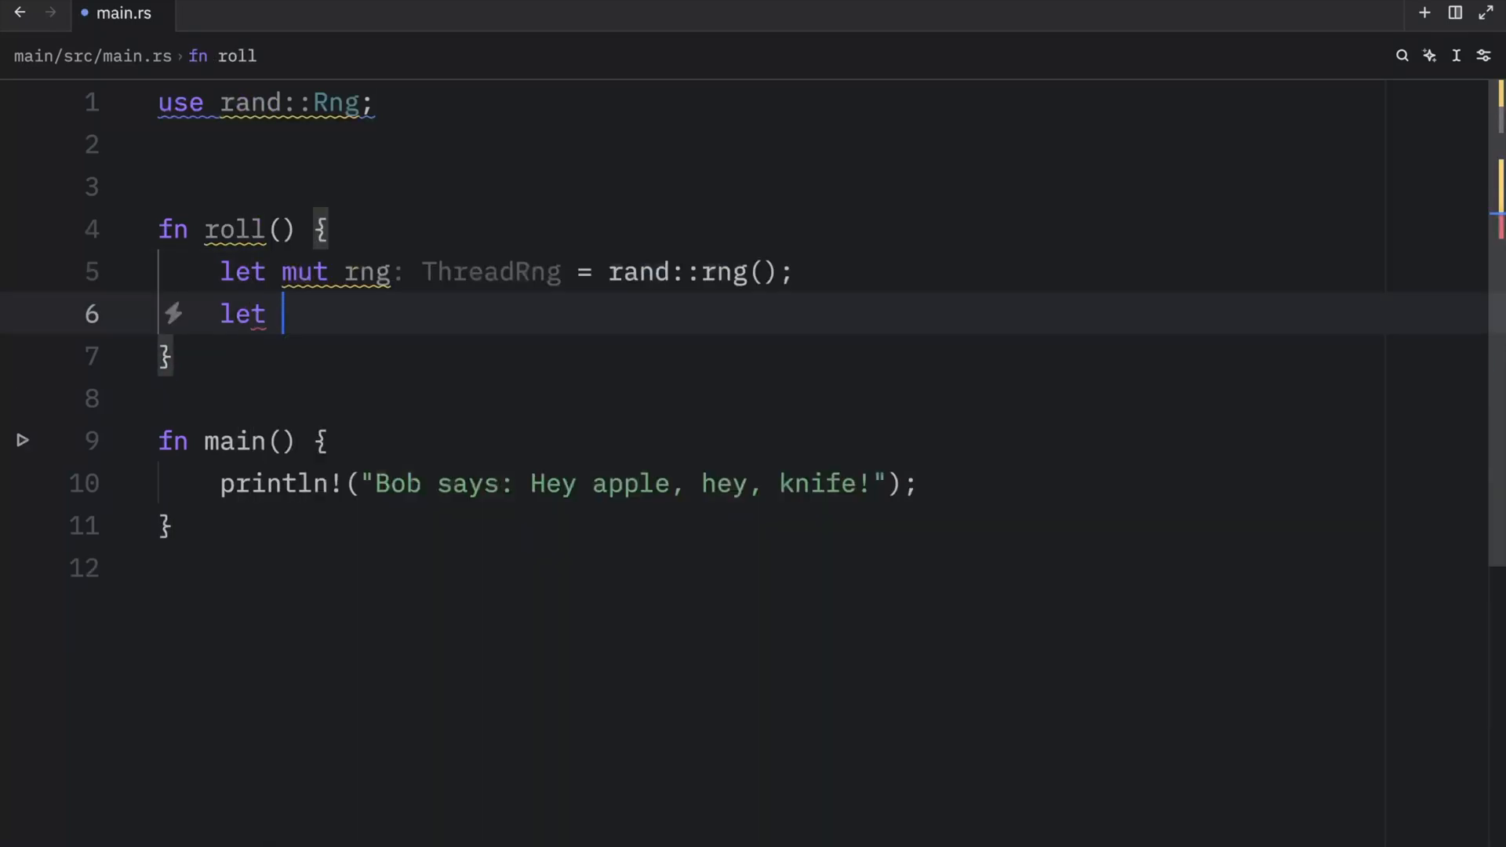
text(roll = rng)
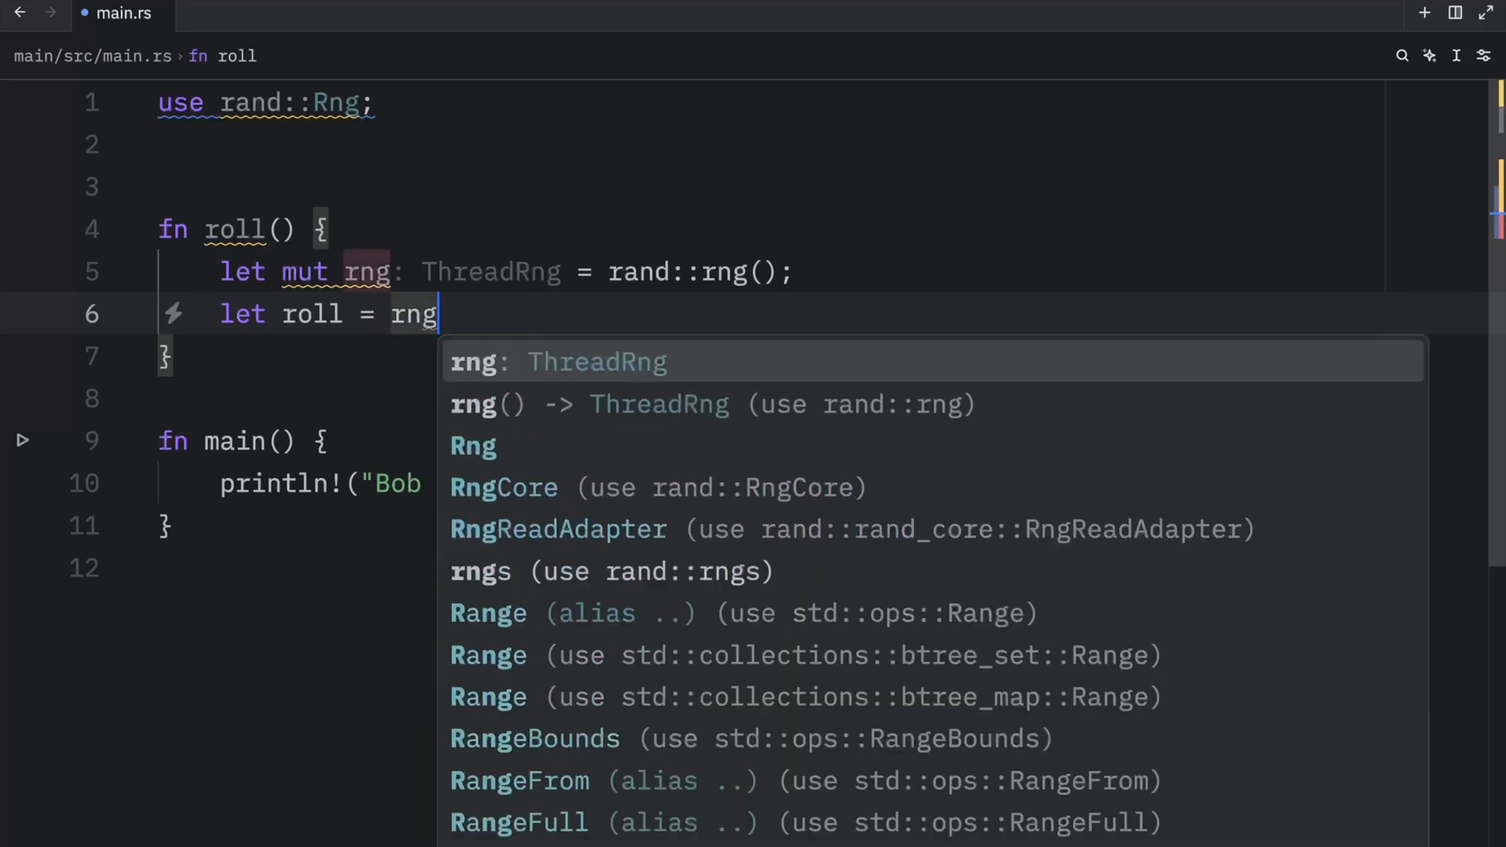
text(.random_range(1..=)
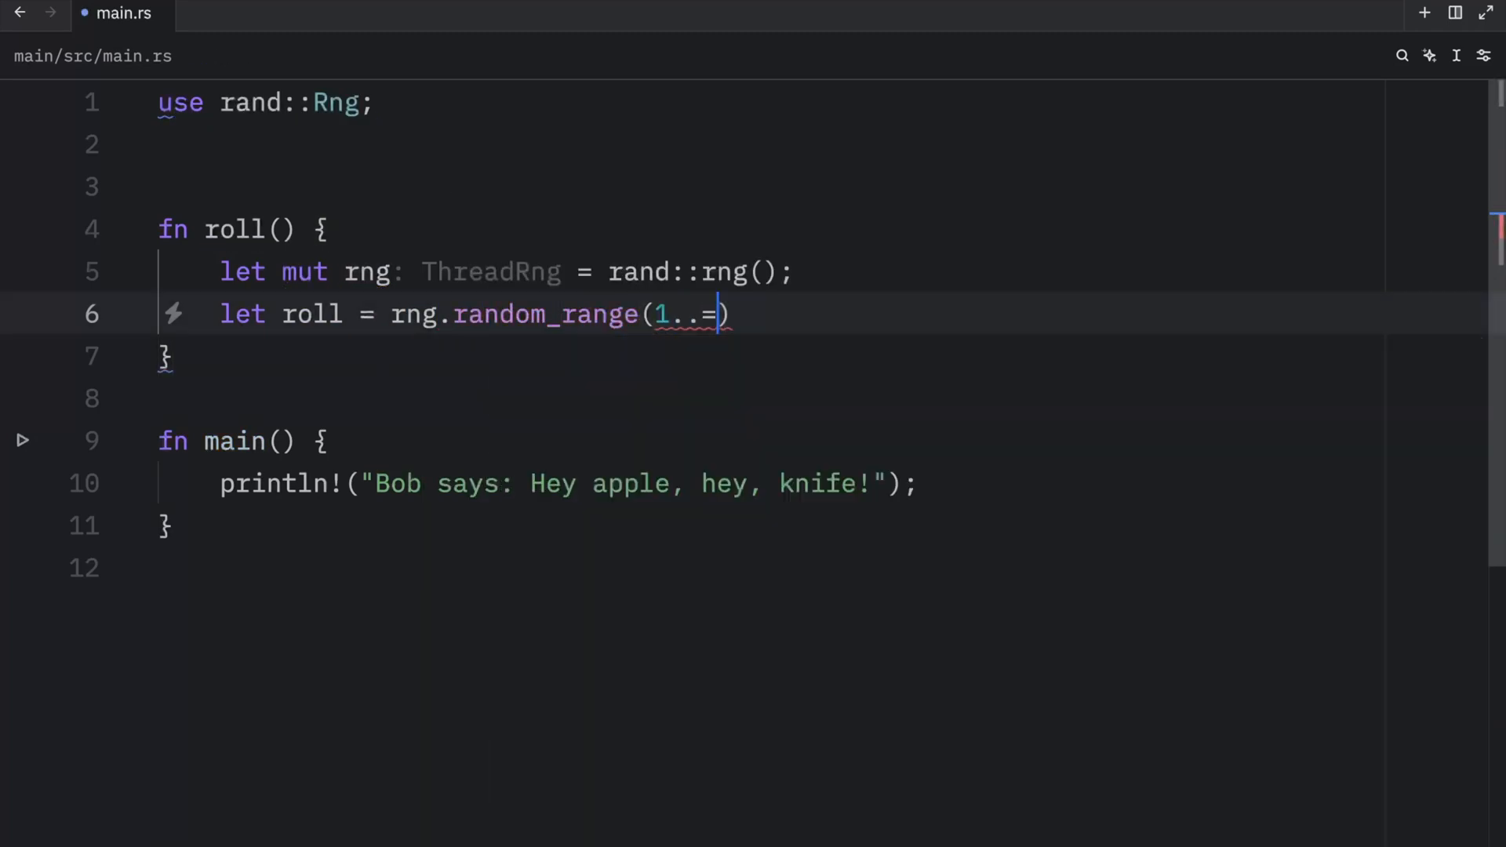
text(6)
text(println!("You ro)
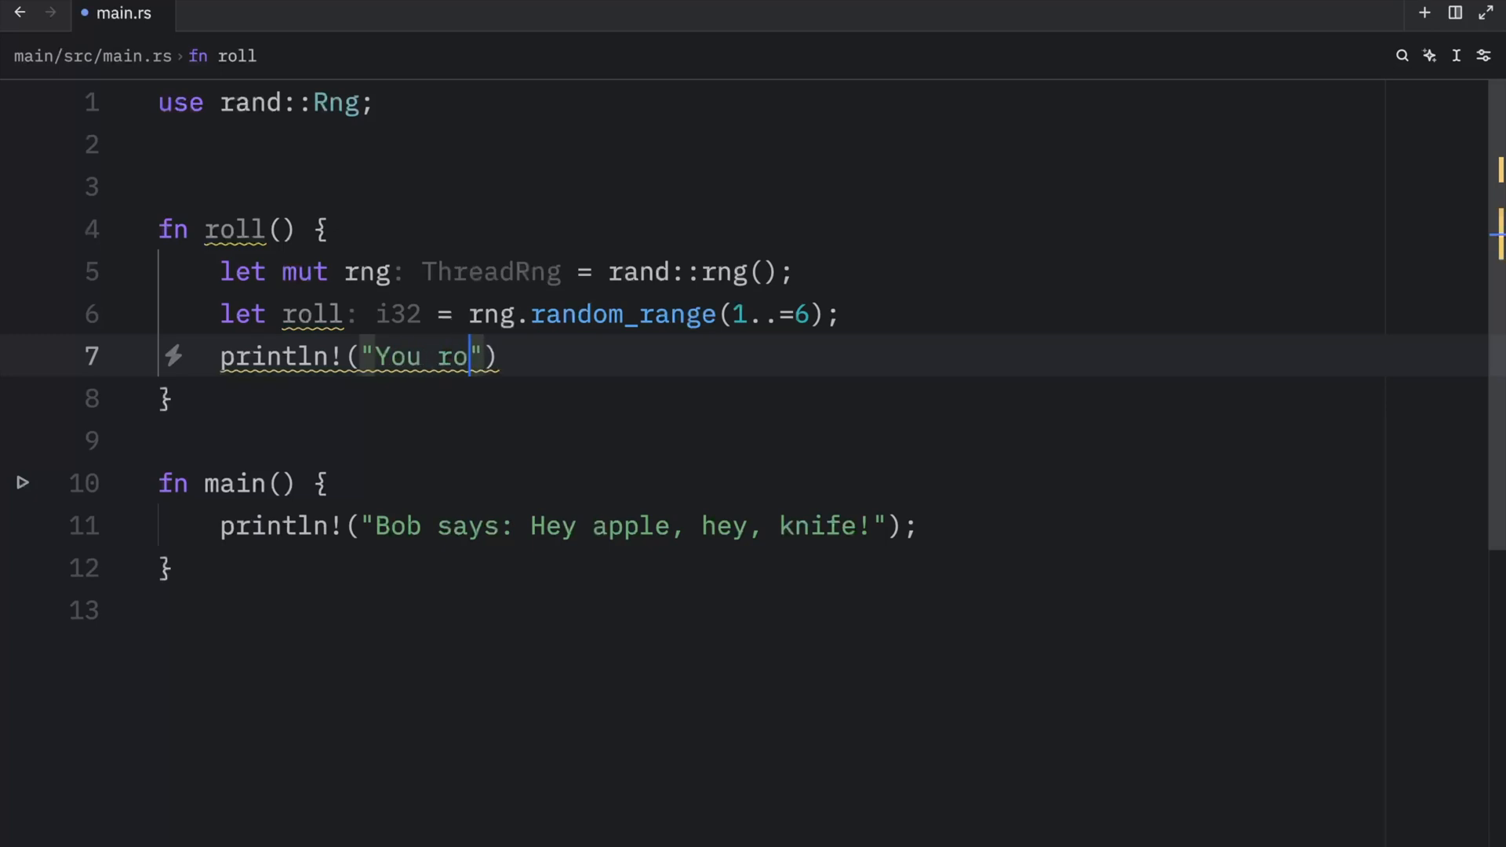
text(roll)
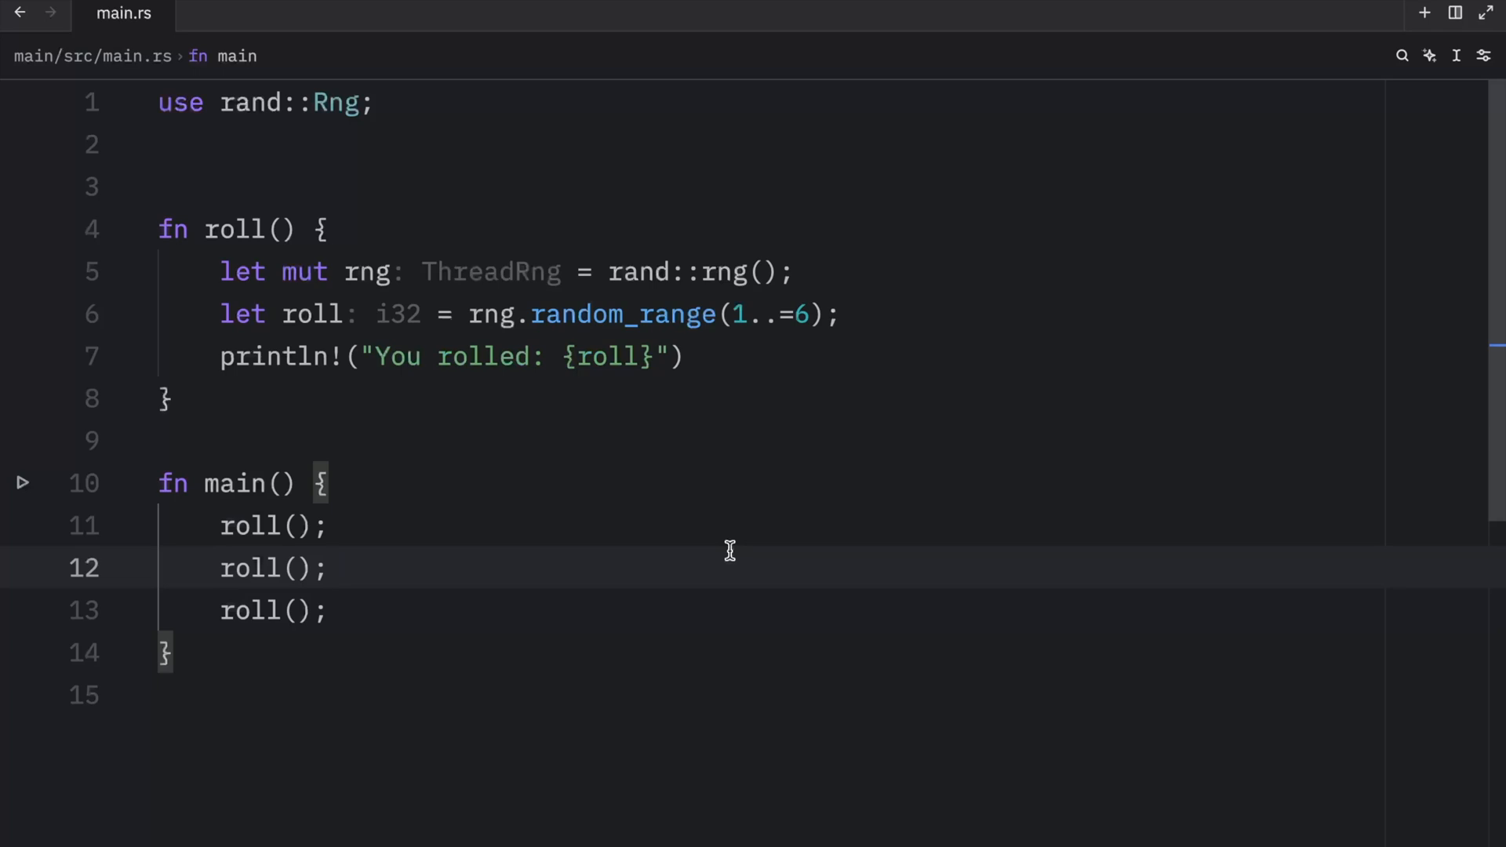
Step: Show the project panel again beside main.rs holding an empty fn main() {}
click(331, 610)
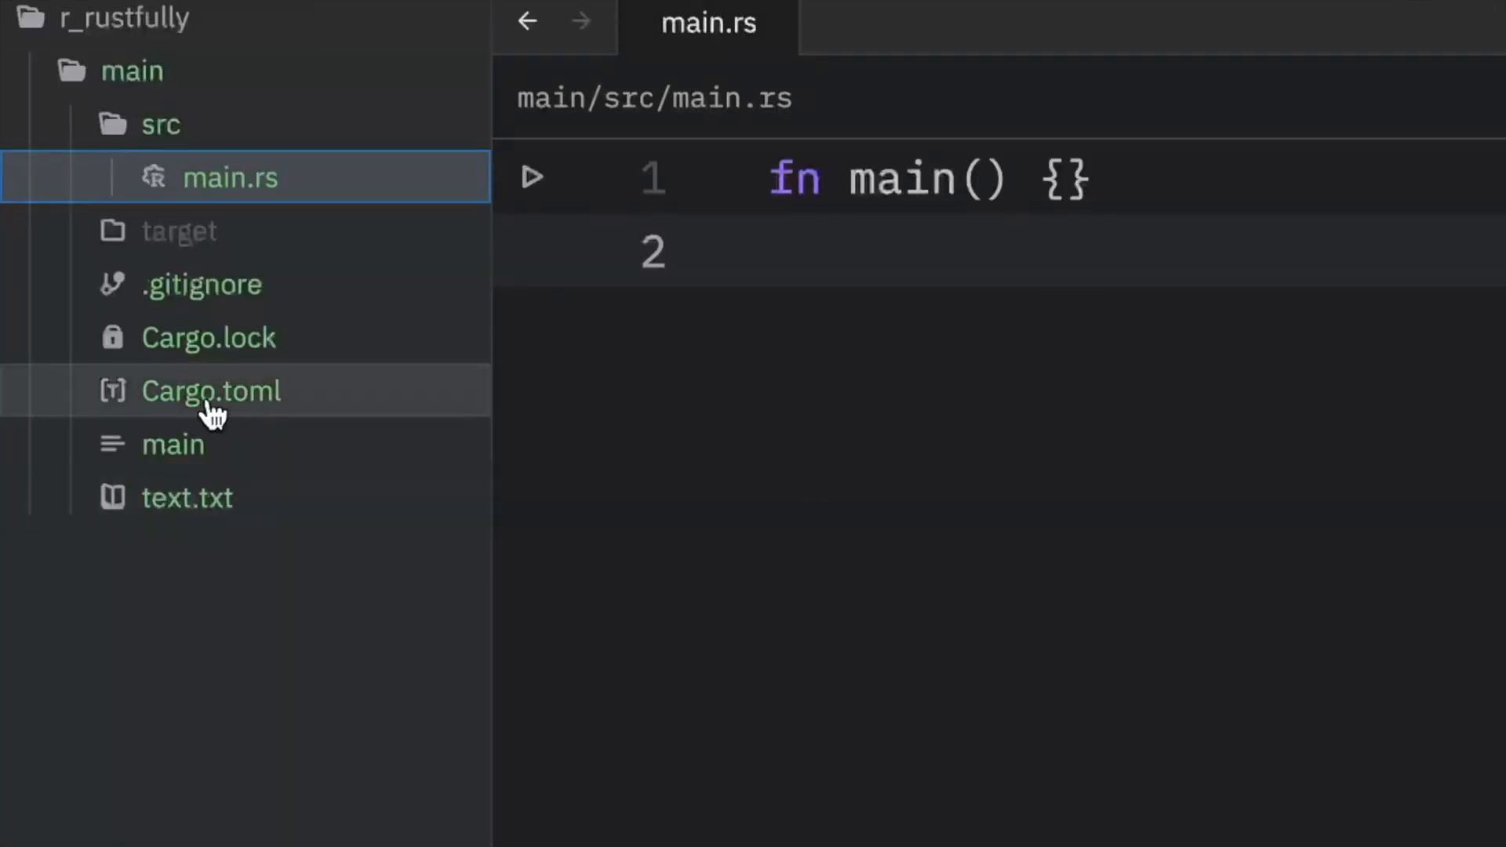
mouse_move(257, 421)
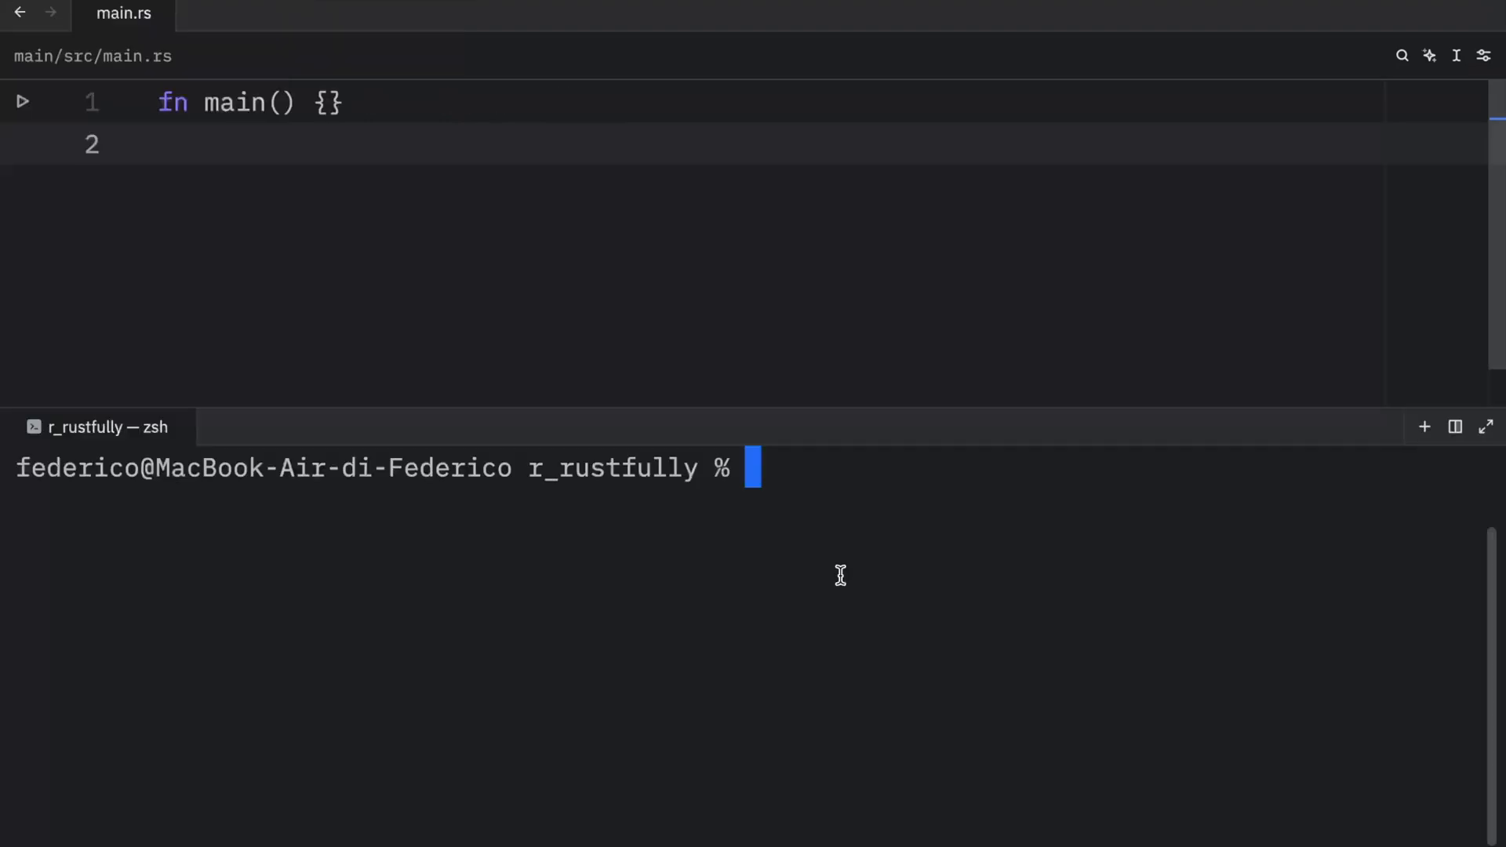
Step: Create the new-project package with cargo new and list its Cargo.toml and src contents
text(cargo new)
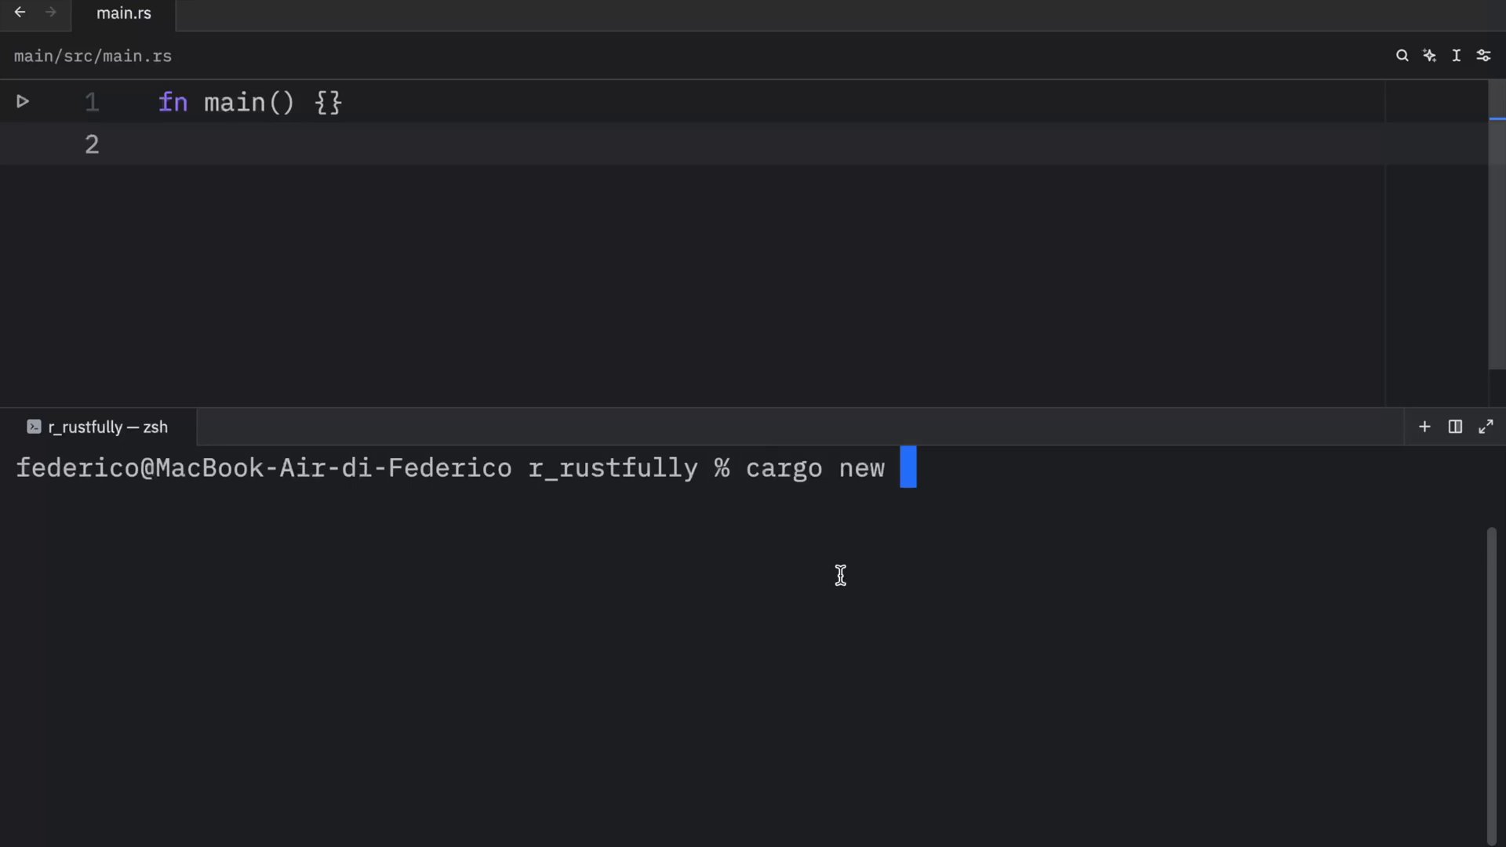
text(new-project)
text(ls)
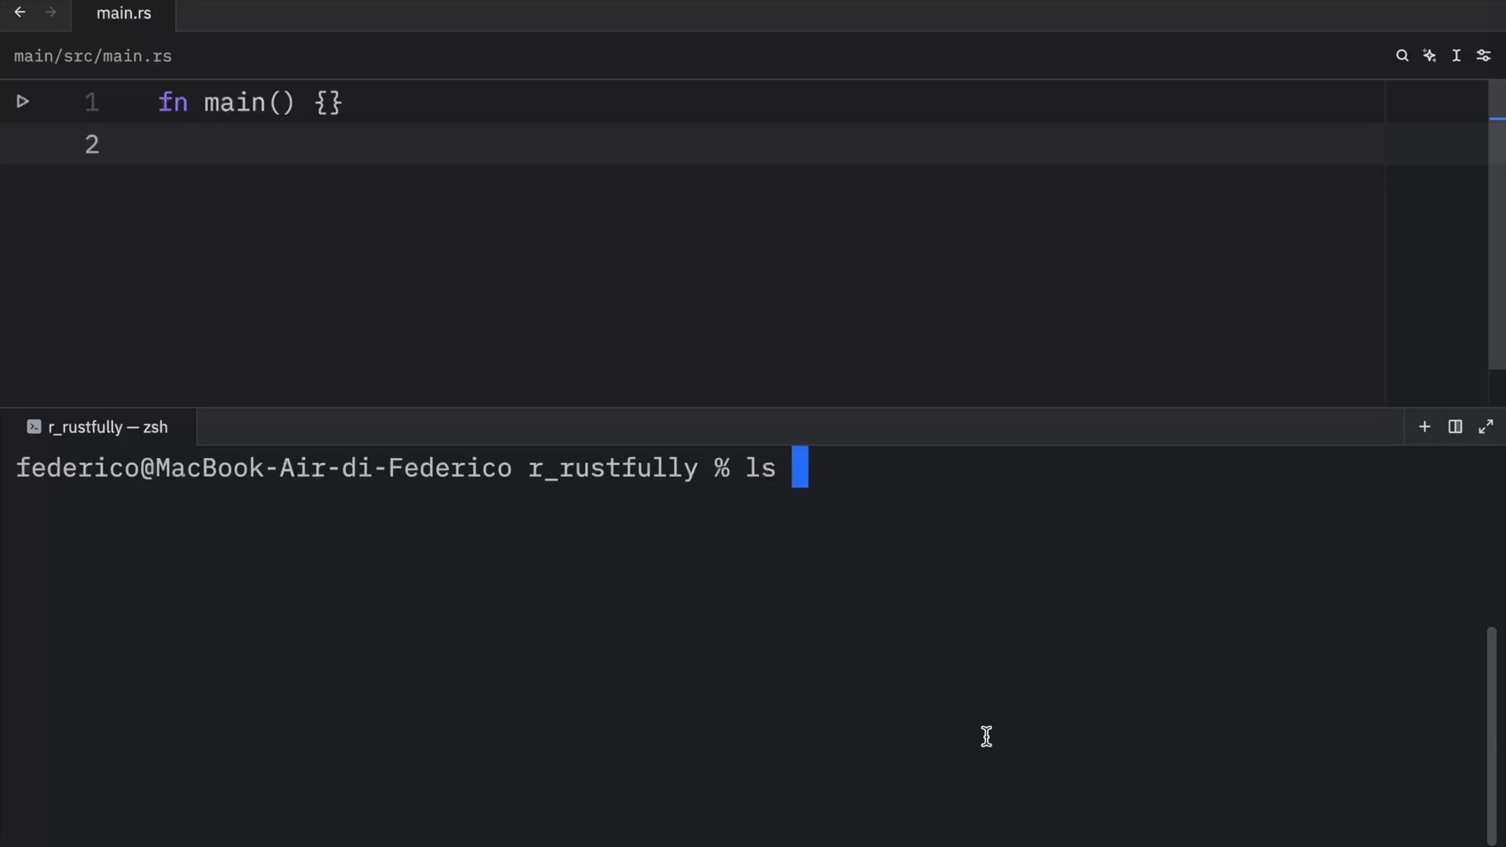
text(new)
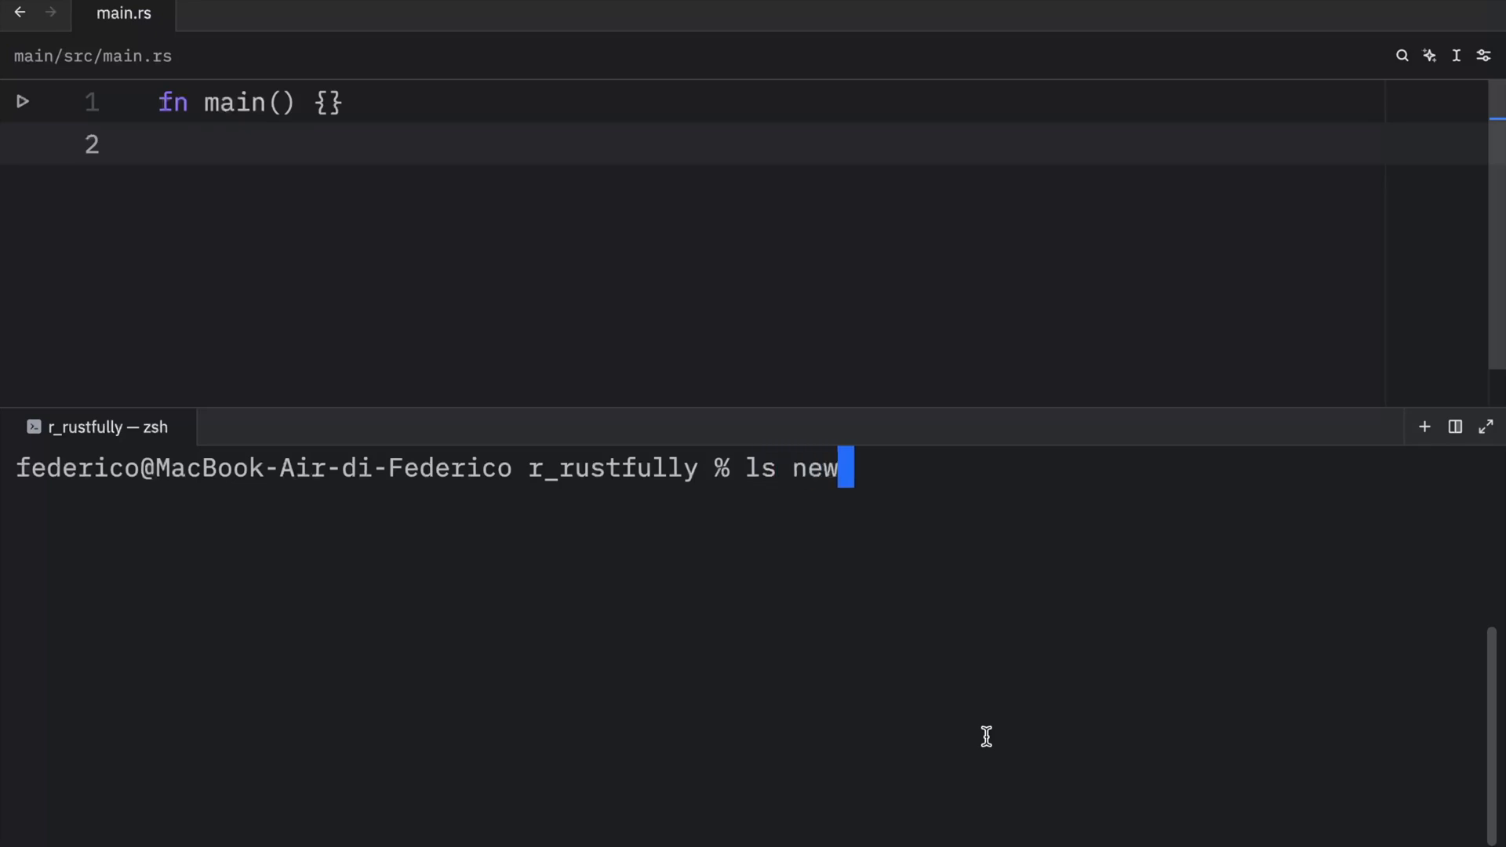
text(-project)
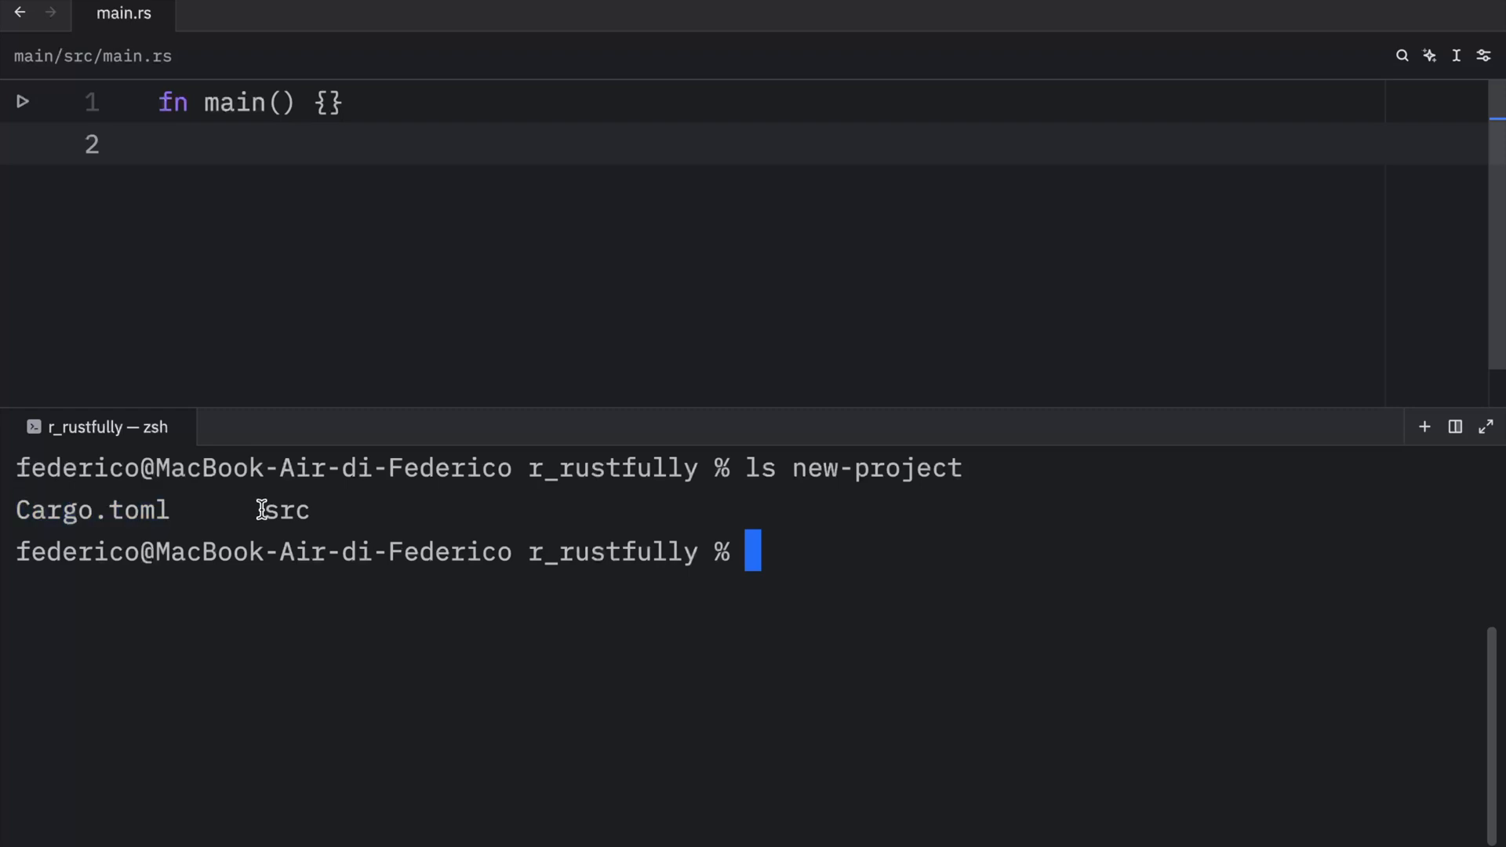
mouse_move(625, 595)
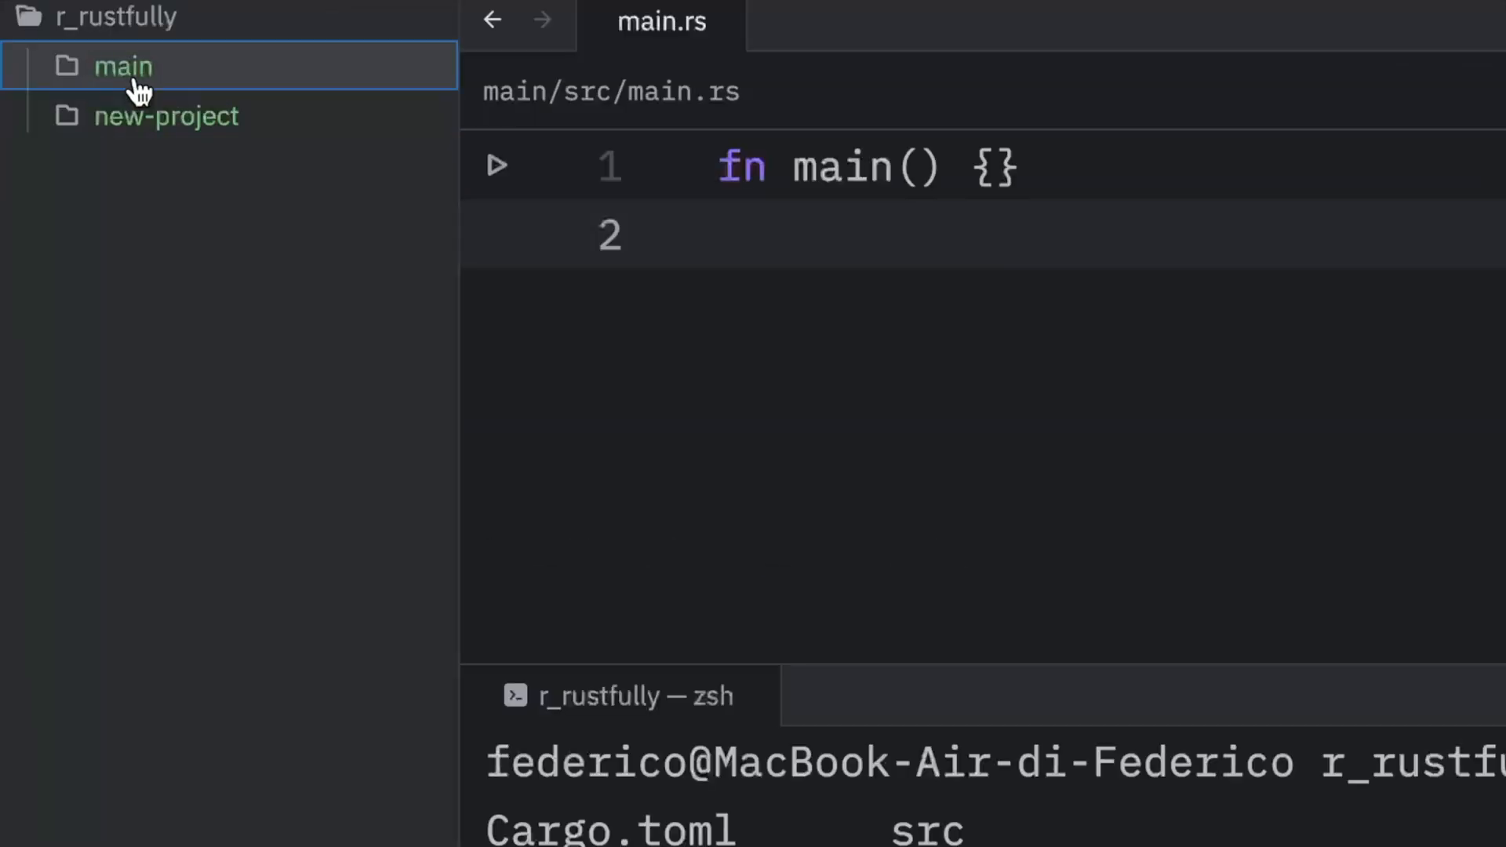
Step: Expand new-project and its src folder, then bring up the empty lib.rs in the editor
click(165, 114)
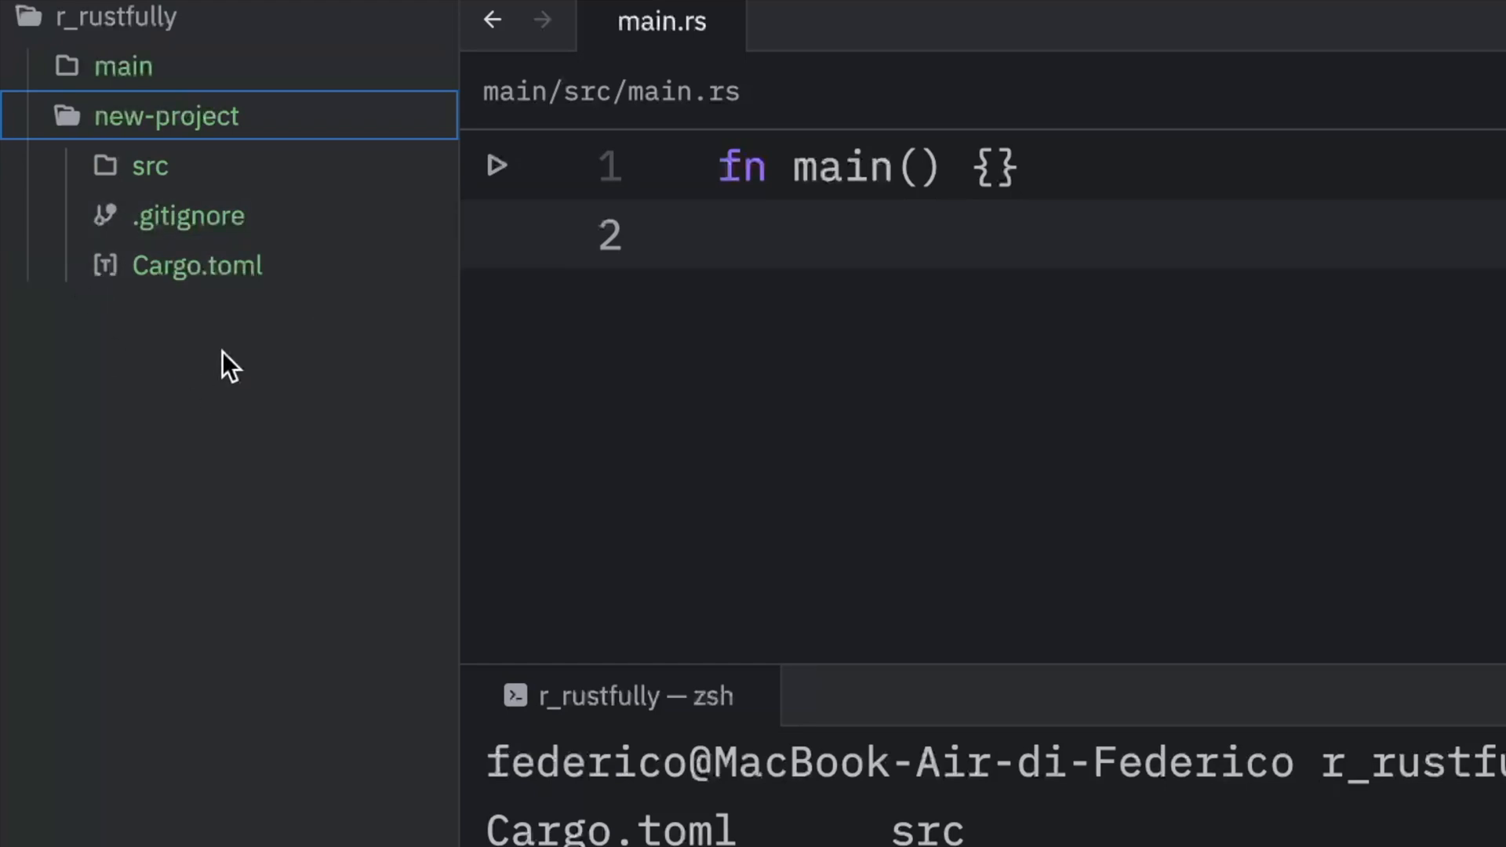
mouse_move(196, 265)
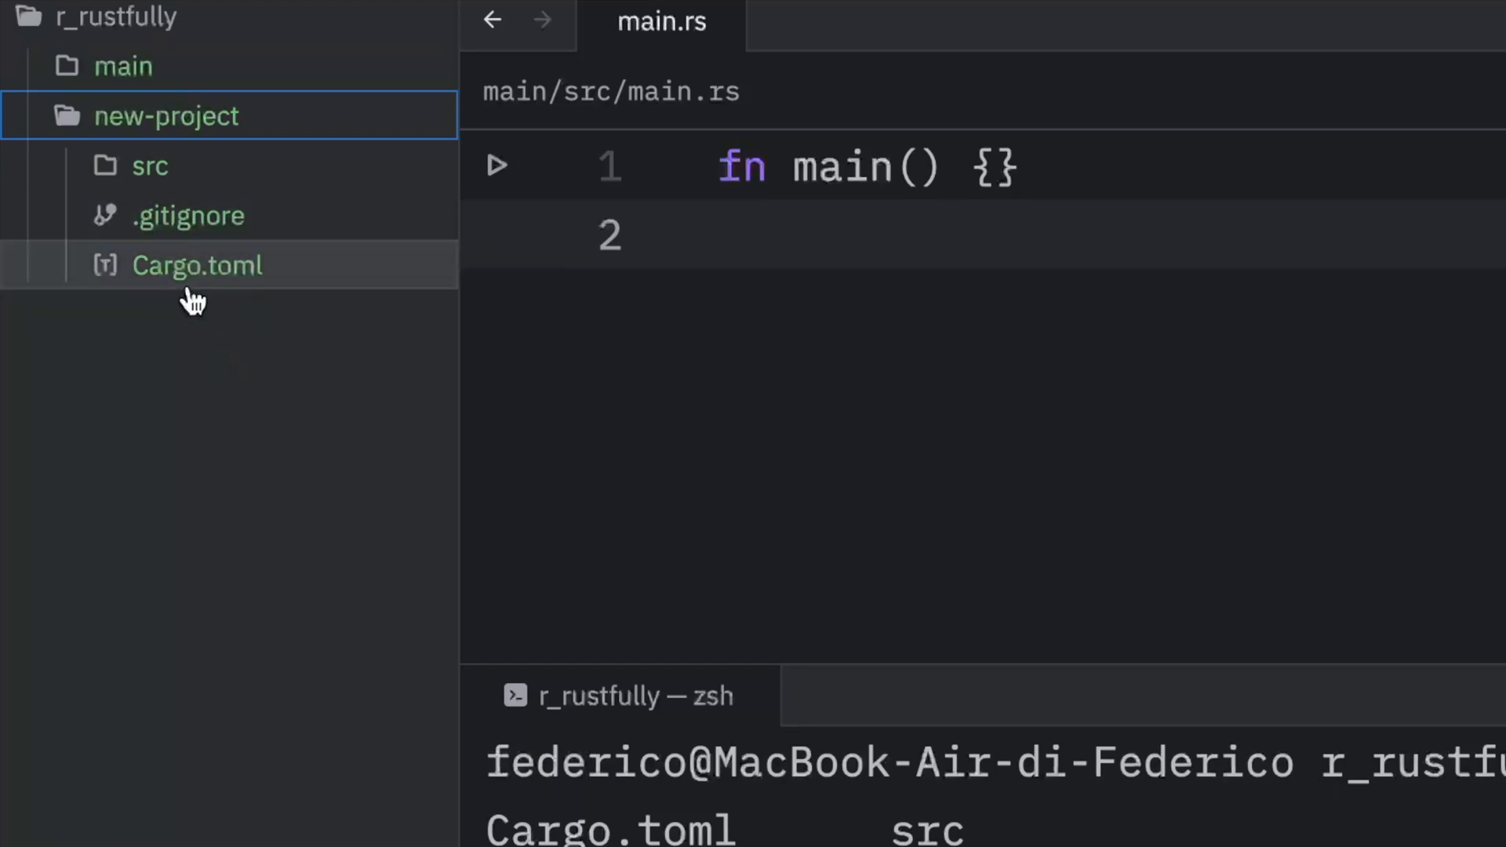
mouse_move(178, 239)
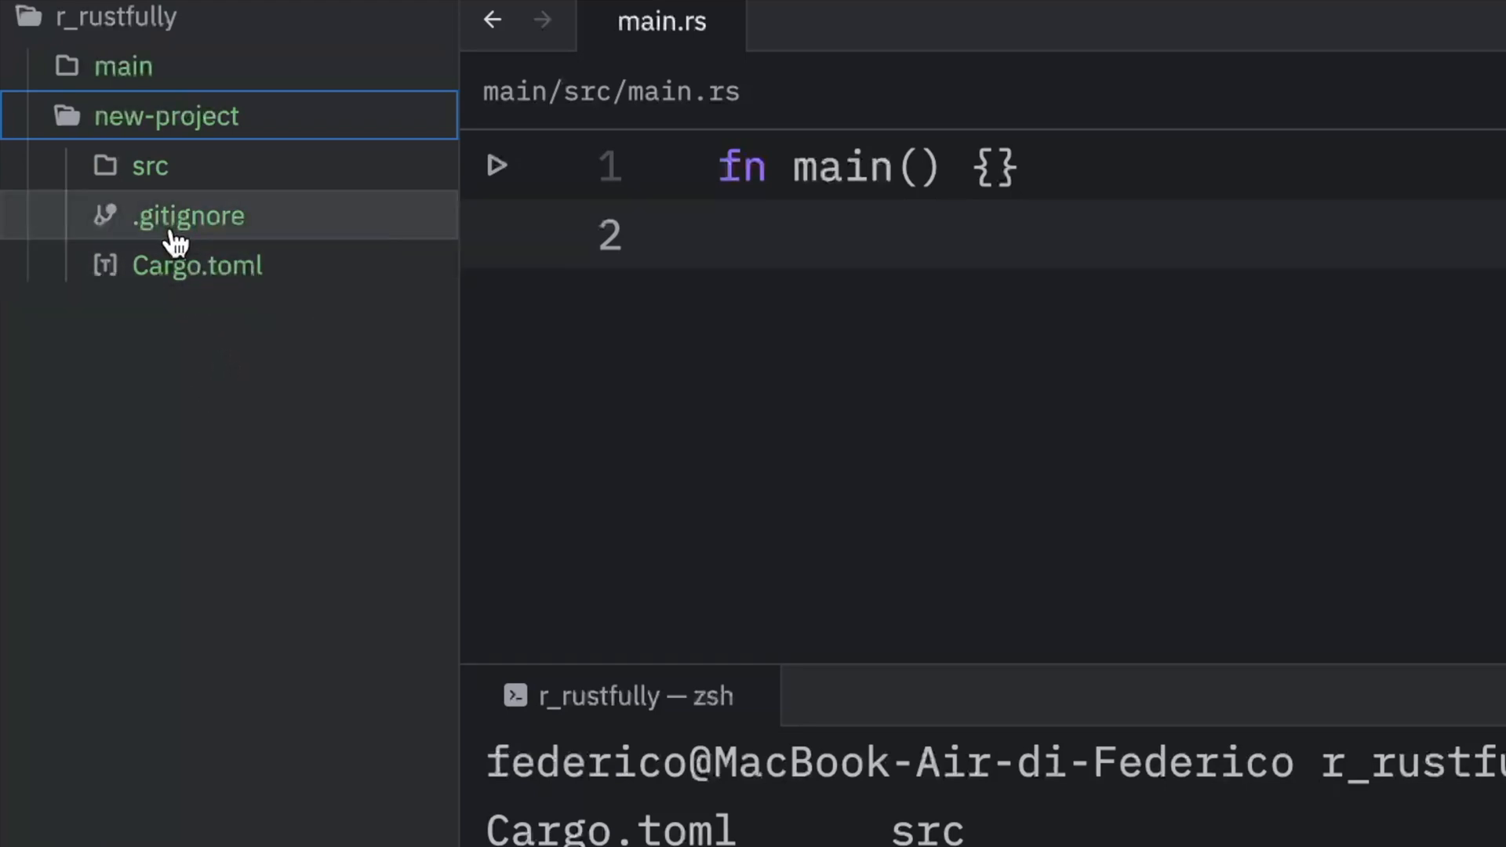
mouse_move(281, 198)
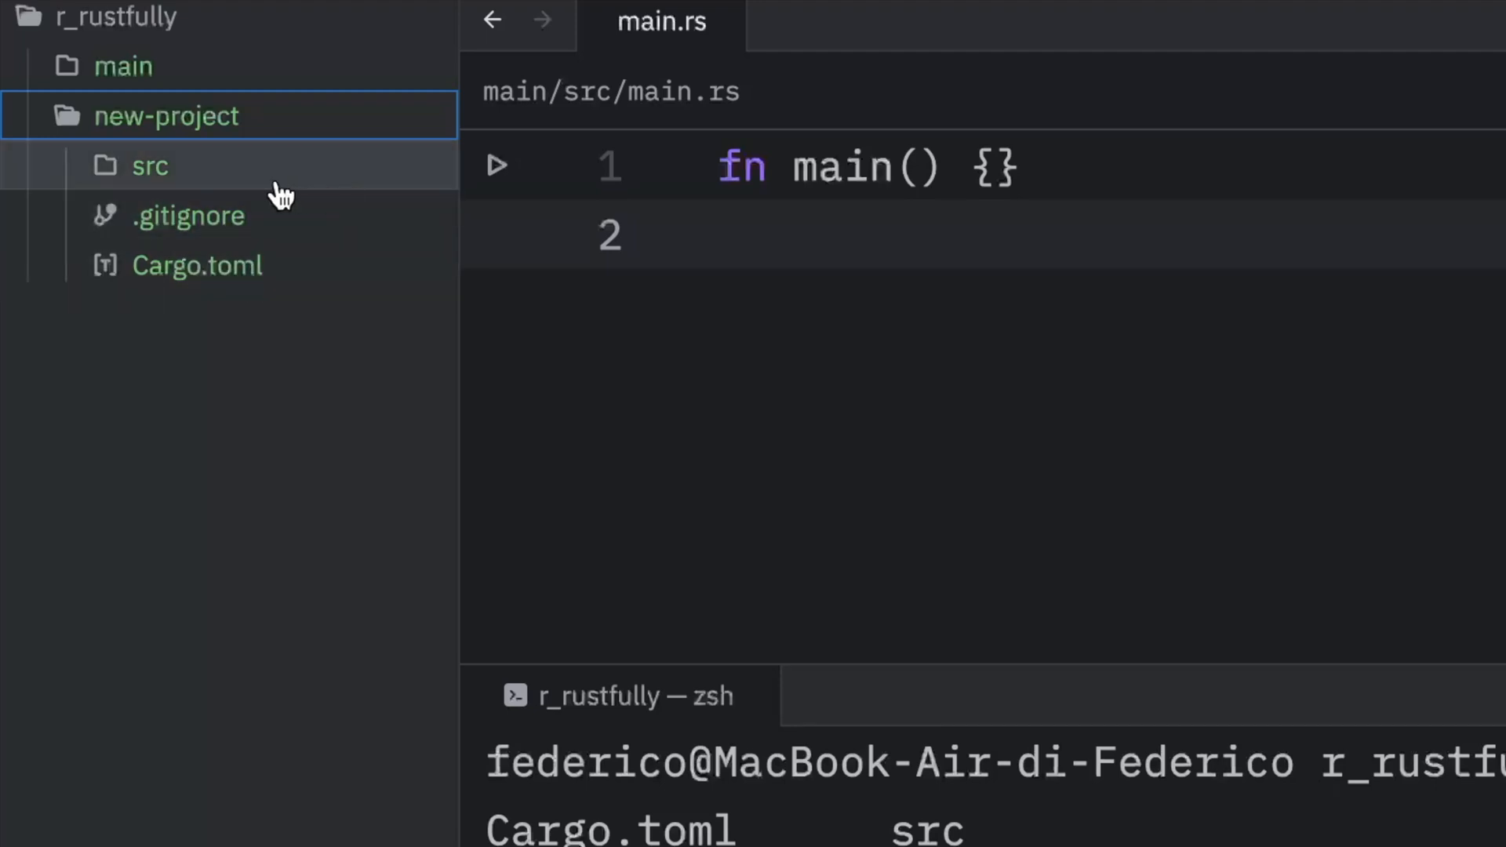
click(149, 164)
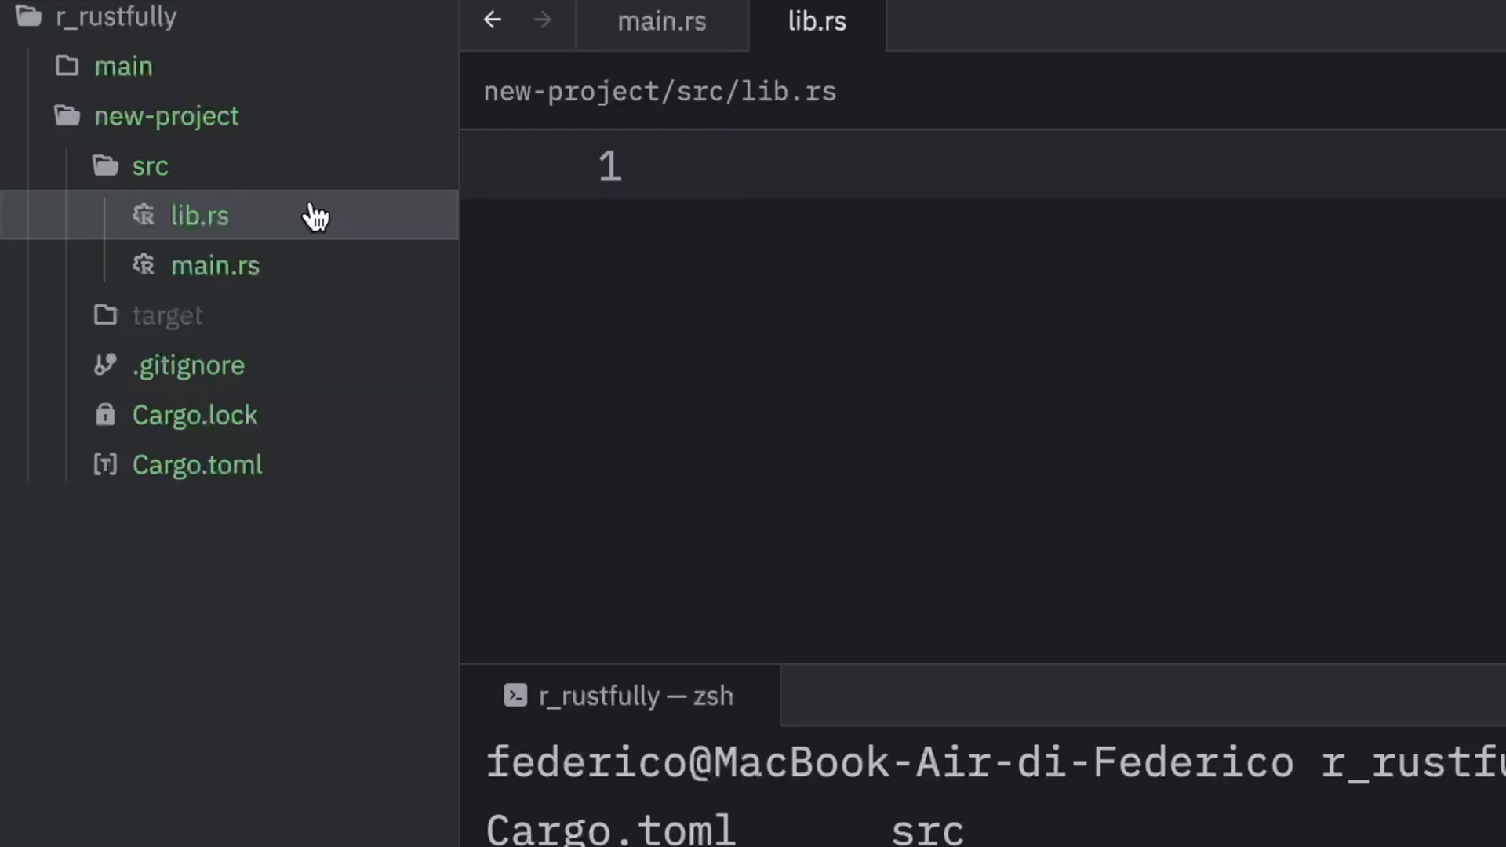
click(719, 165)
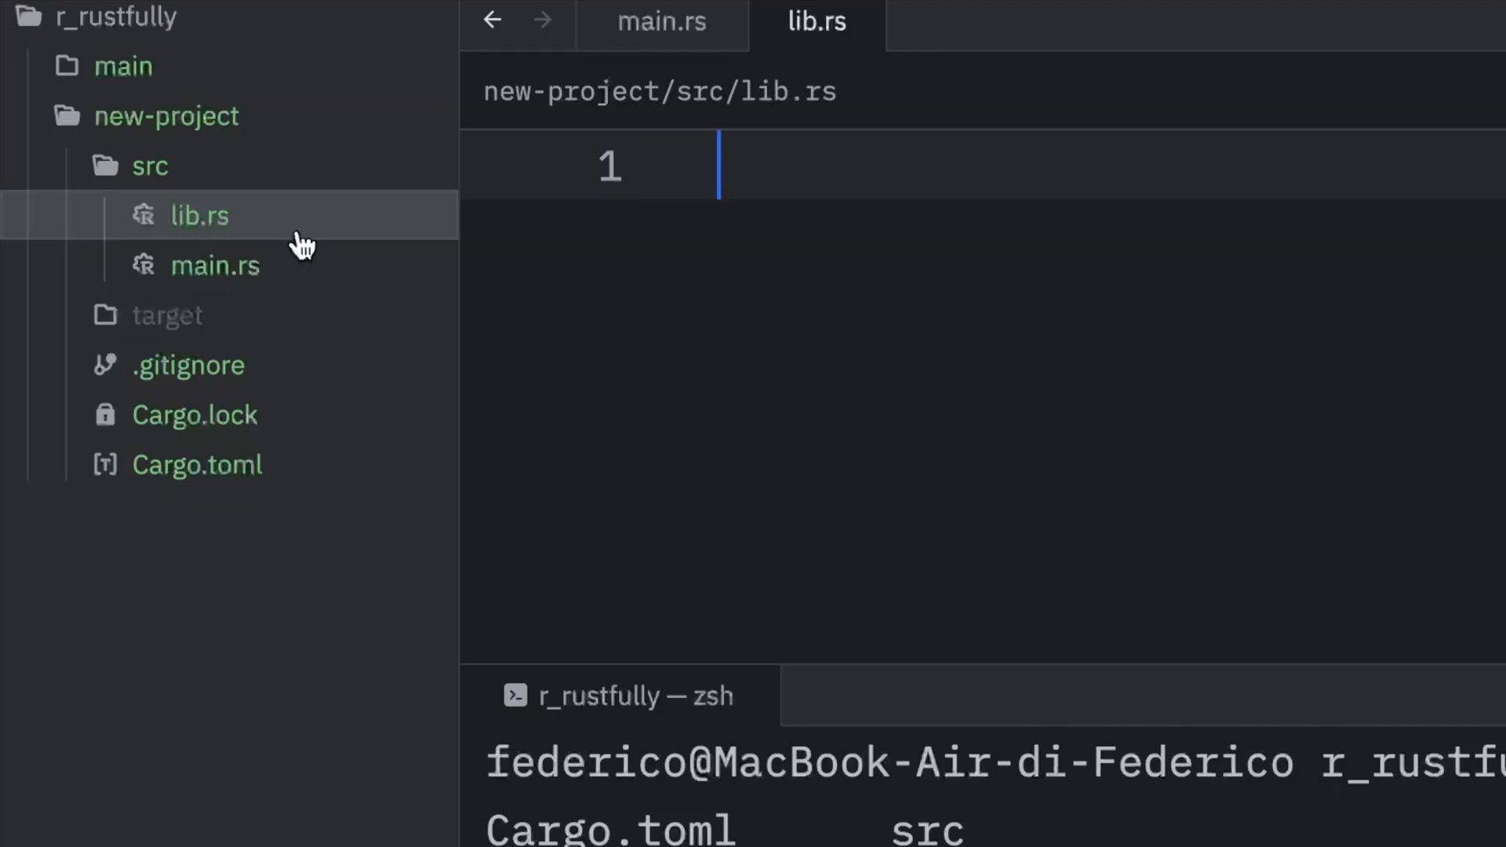
Step: Create a bin folder inside src holding example.rs with an empty main function
right_click(149, 166)
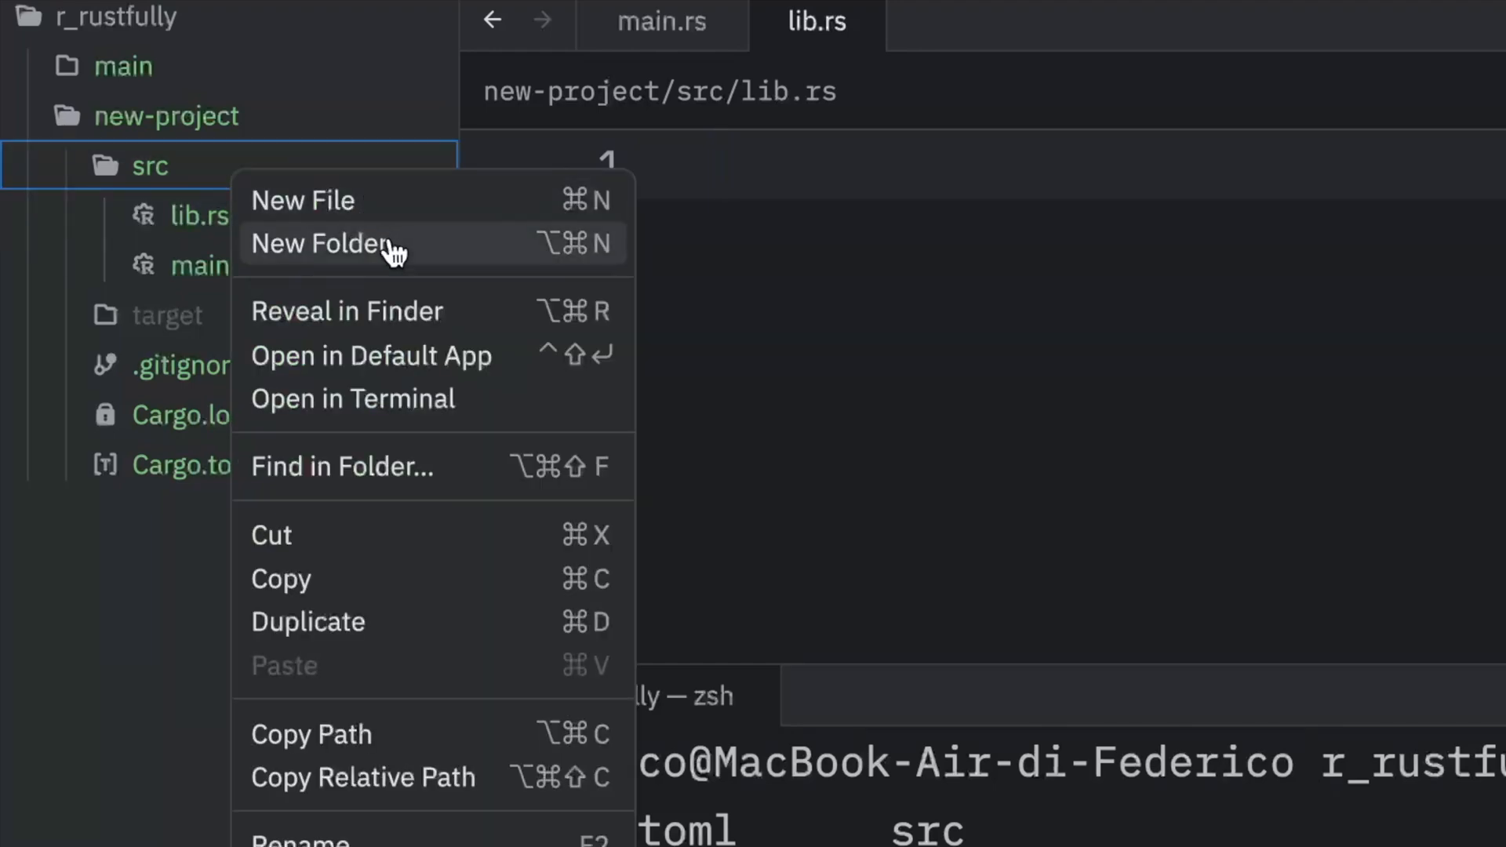
click(322, 243)
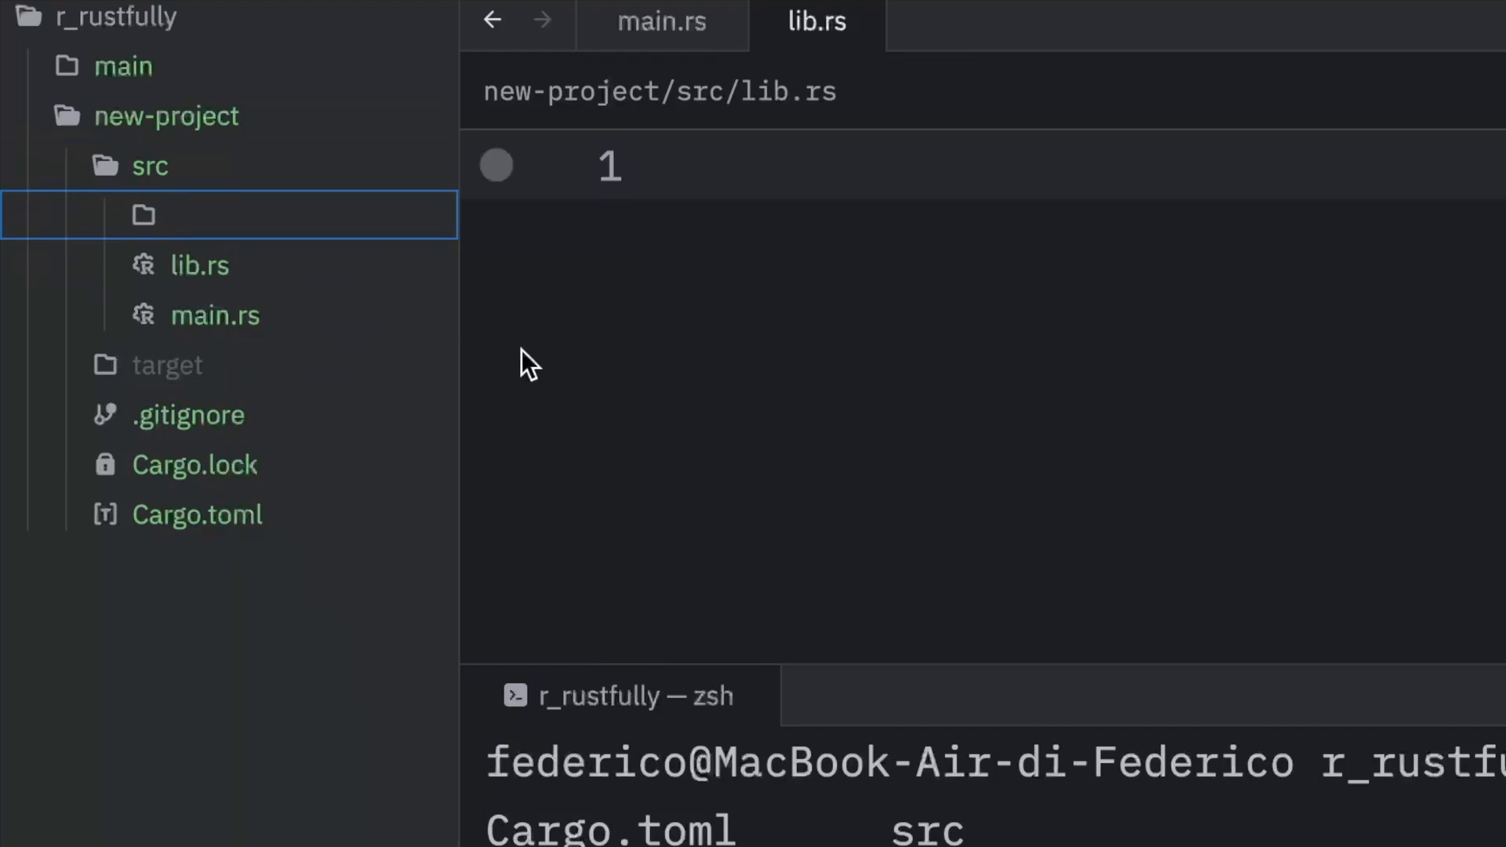
text(bin)
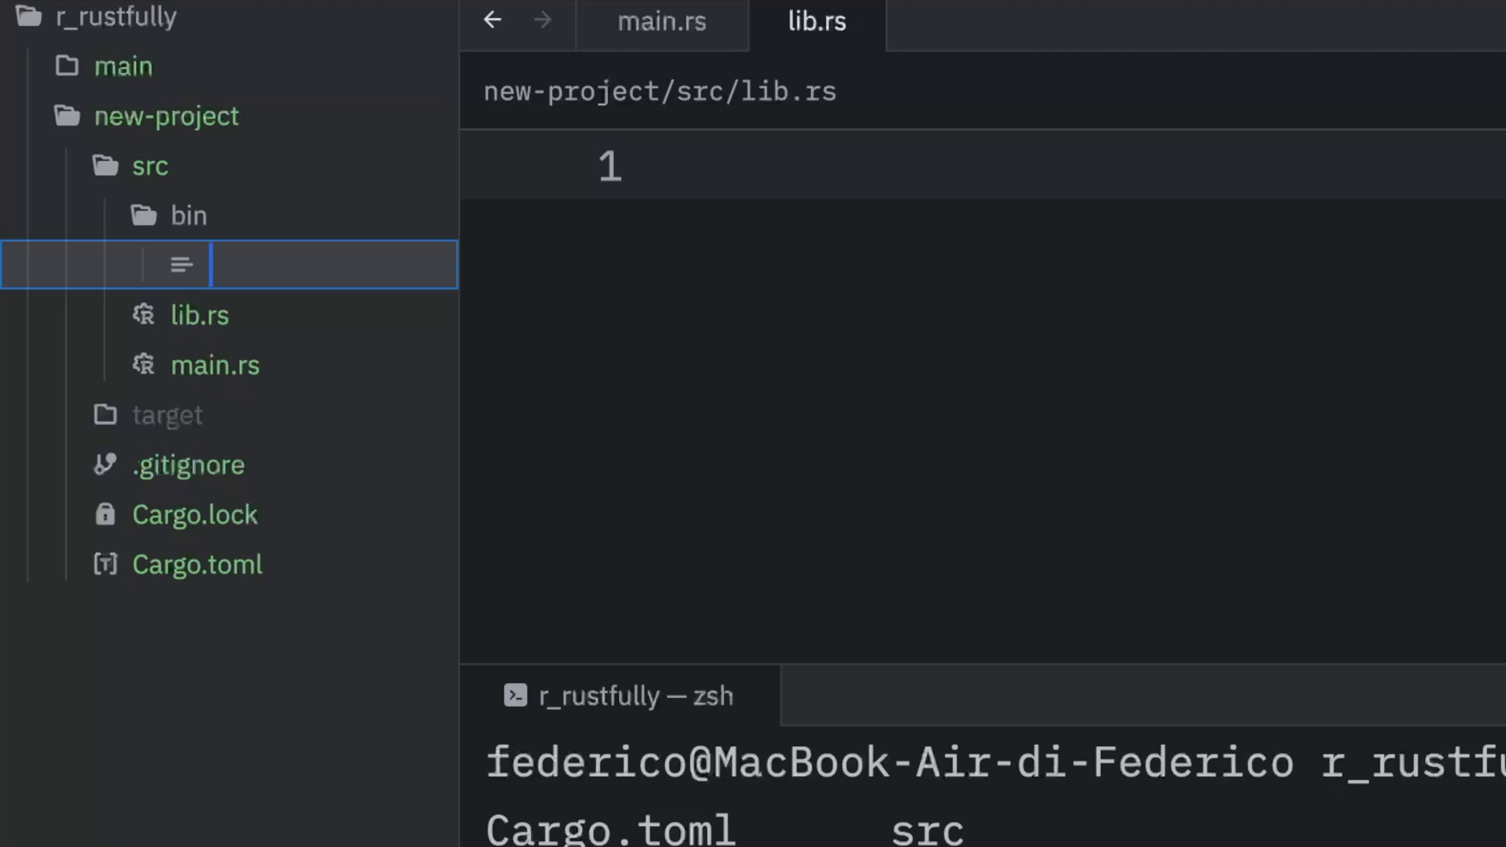
text(example.rs)
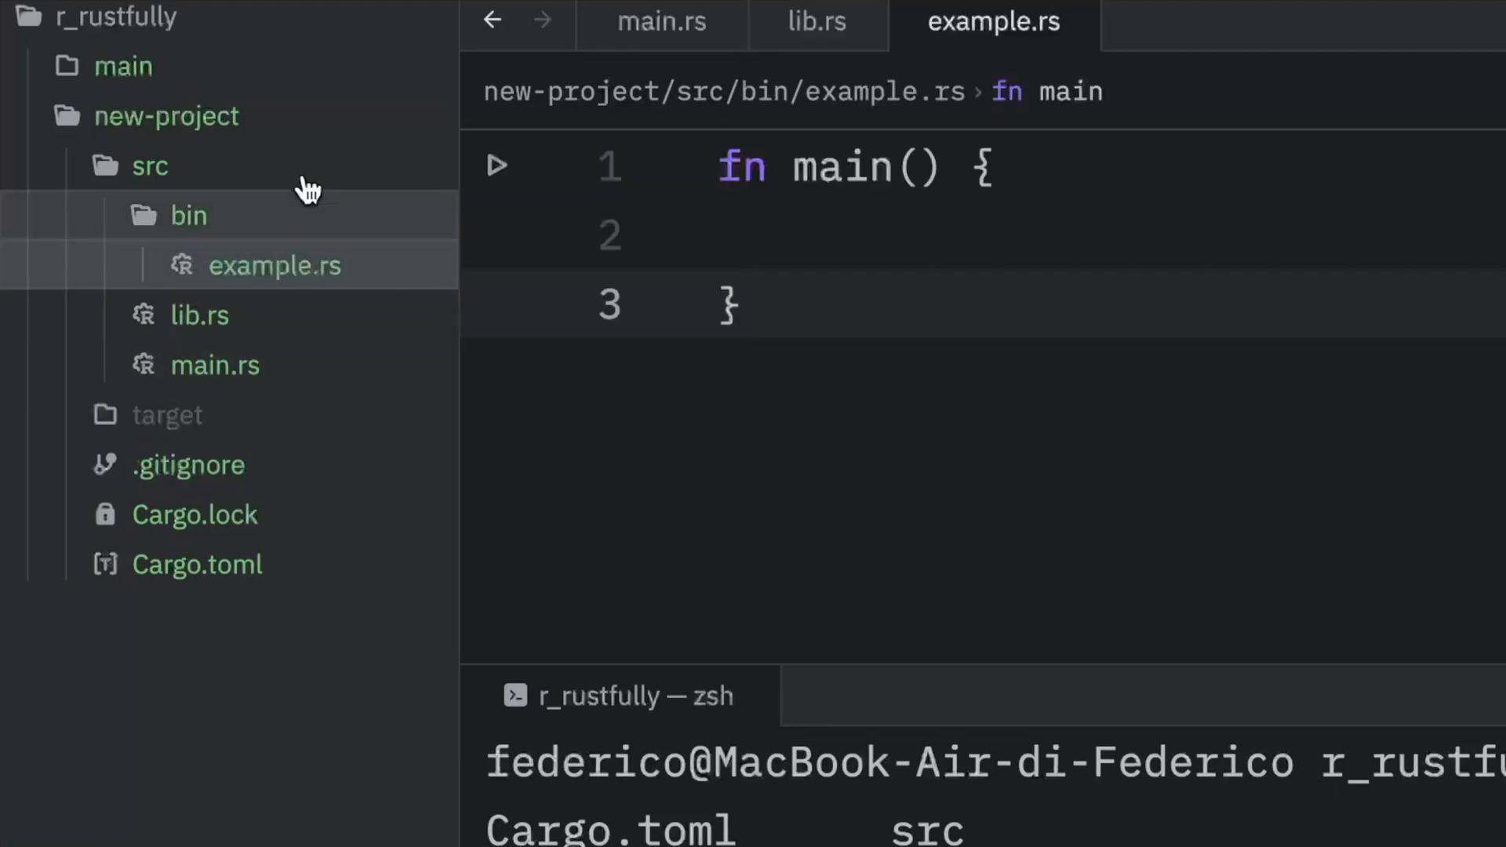
mouse_move(240, 266)
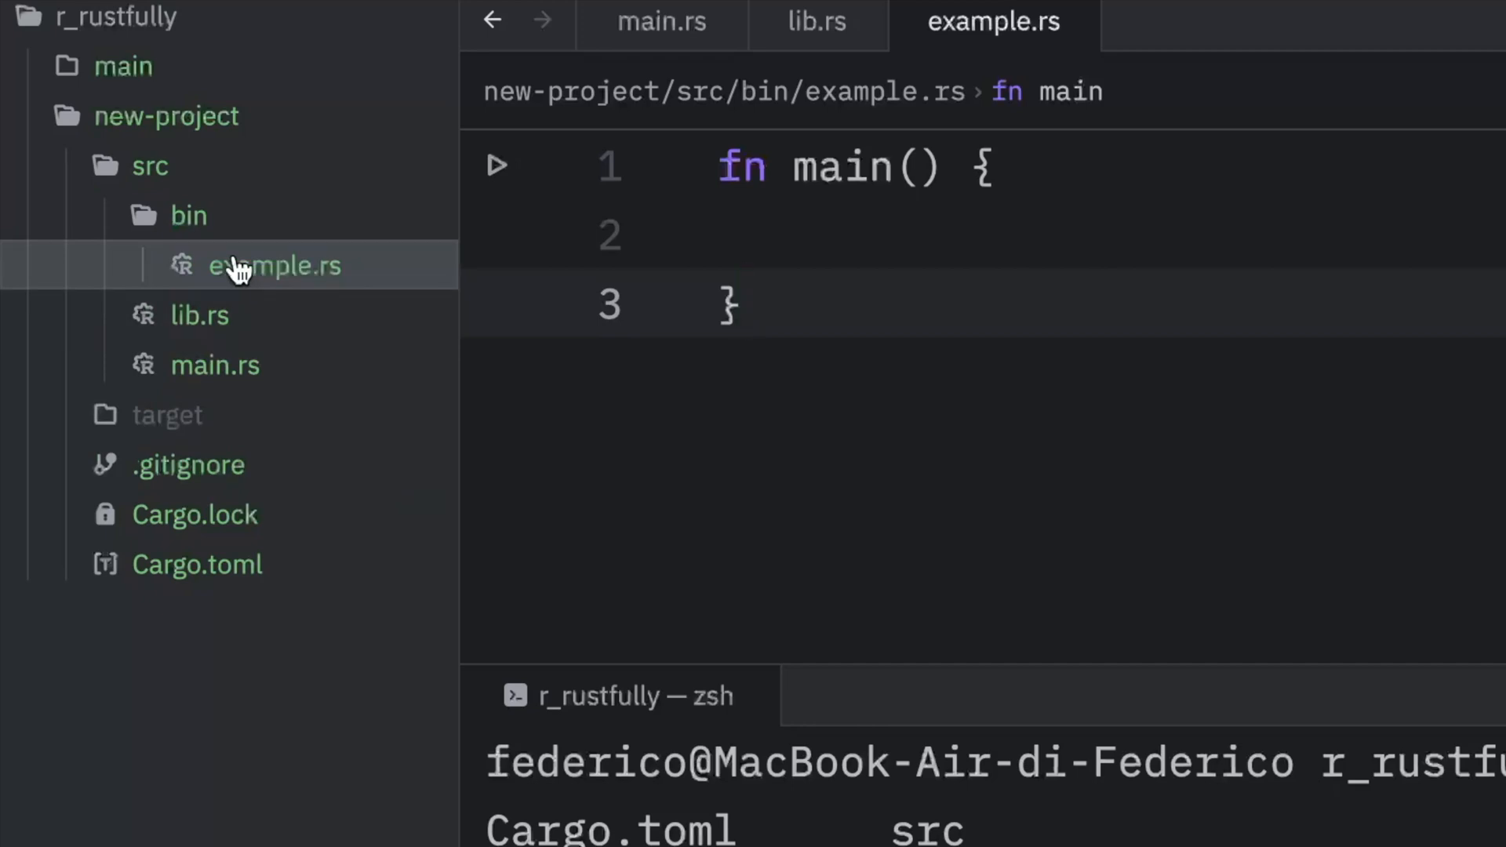